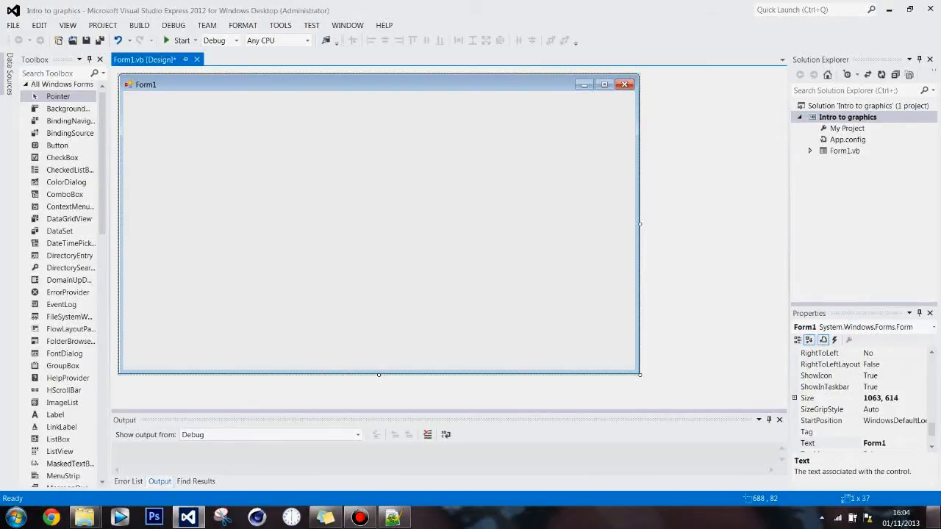
Step: Set Form1's ShowIcon property to False in the Properties window
scroll("down", 3)
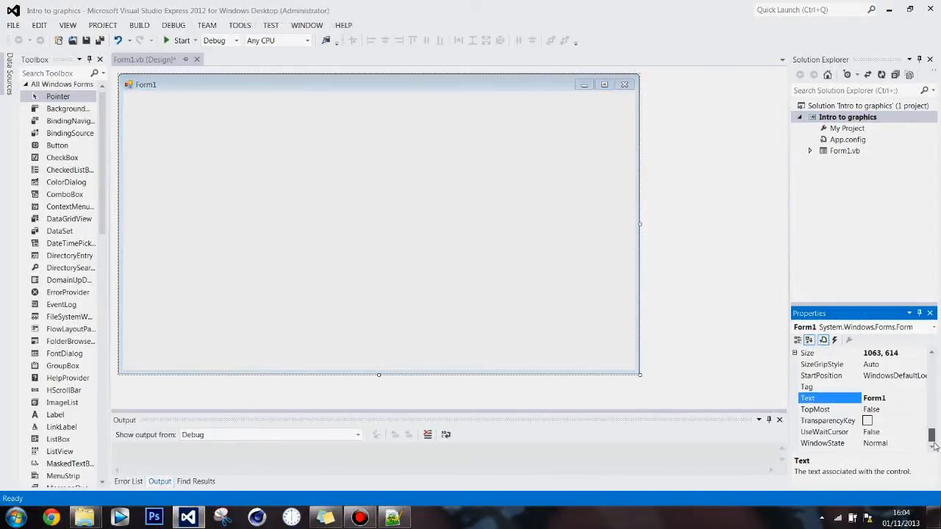
scroll("up", 3)
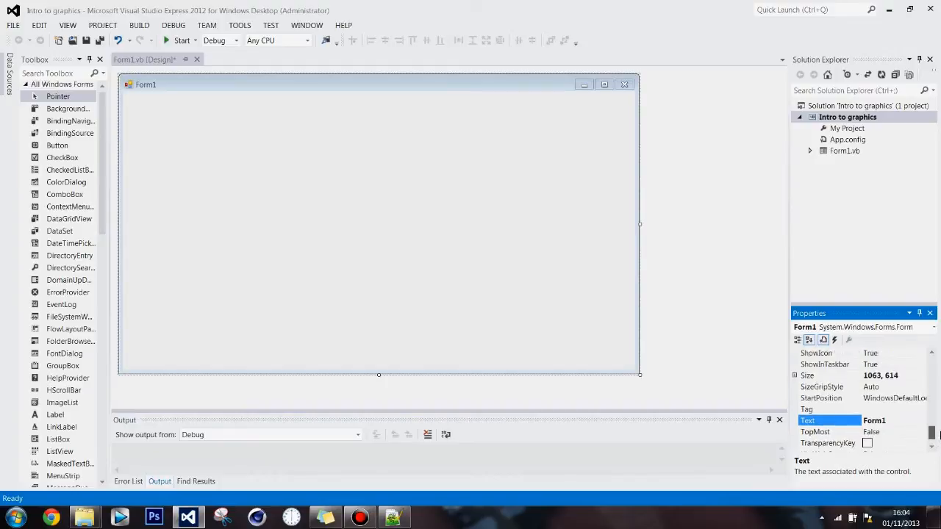
left_click(816, 364)
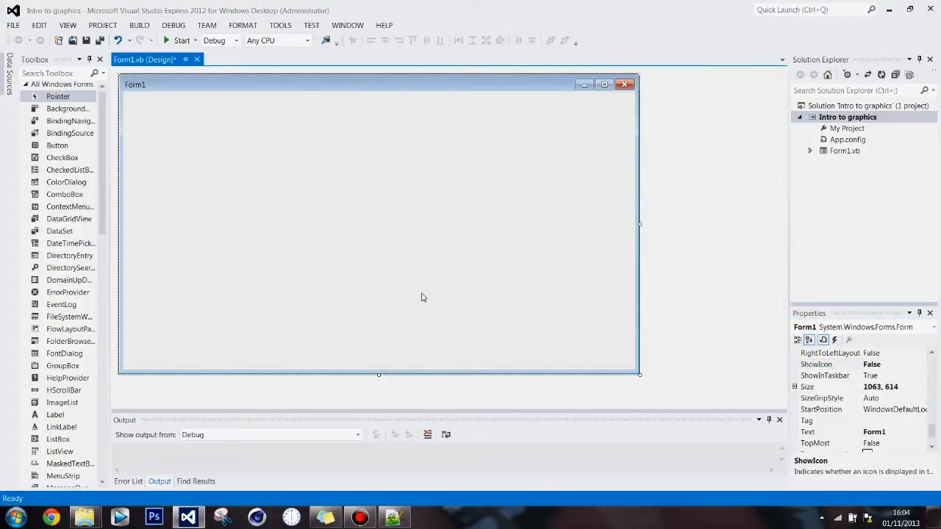
mouse_move(339, 224)
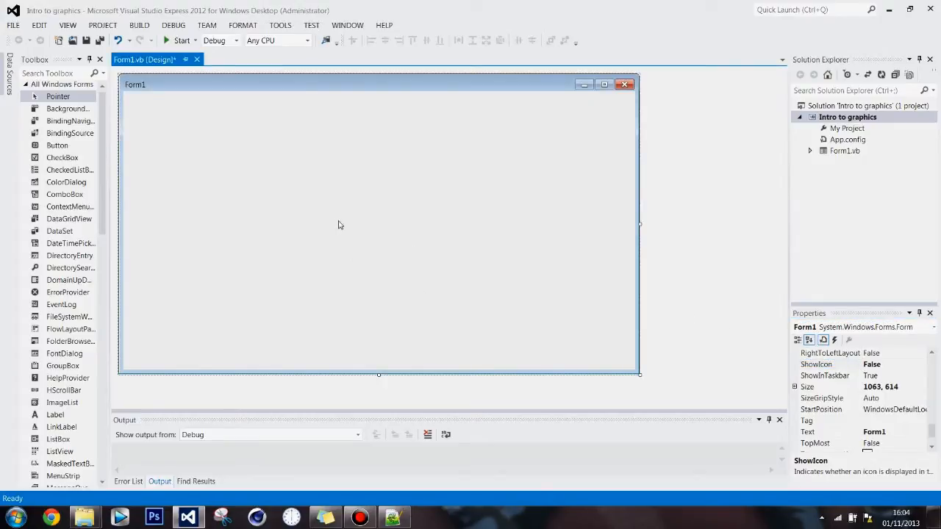
Step: Place Button1 at the form's top-left and generate empty Button1_Click and Form1_Load handlers
left_click_drag(57, 144, 191, 111)
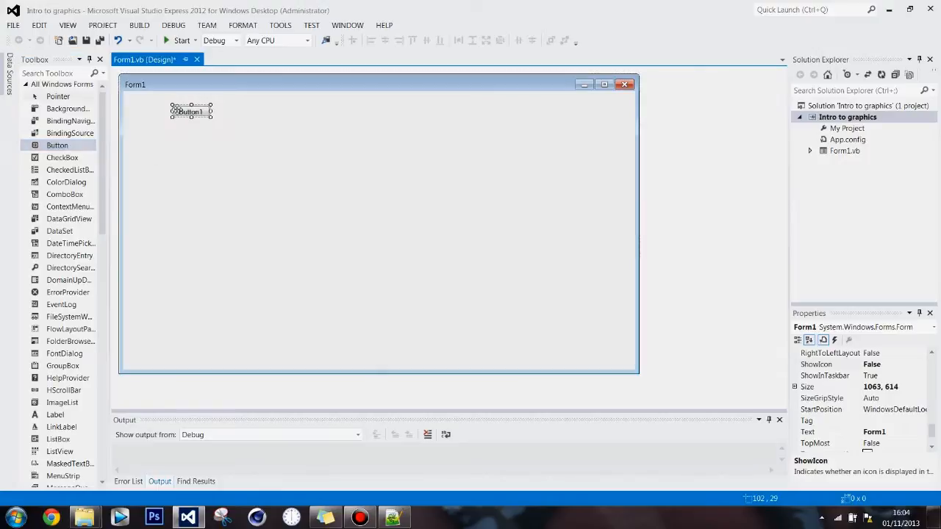
double_click(190, 112)
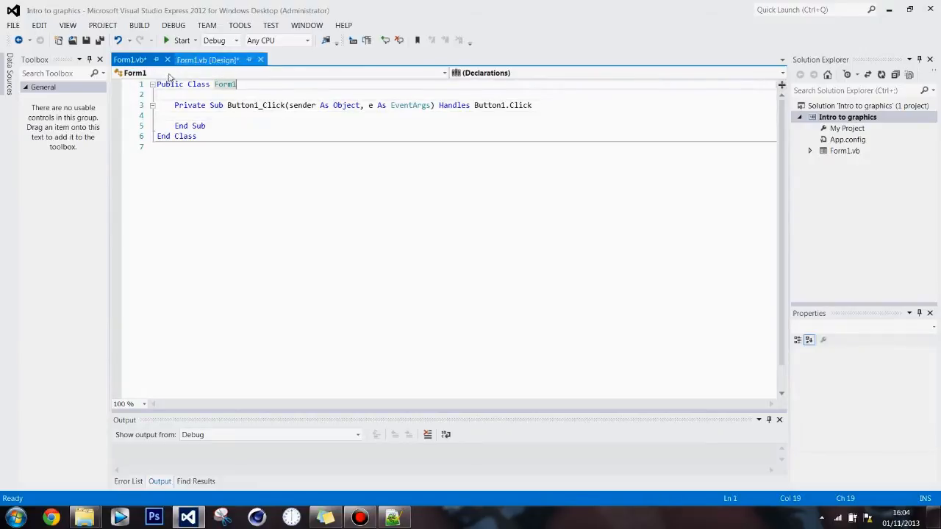
left_click(279, 72)
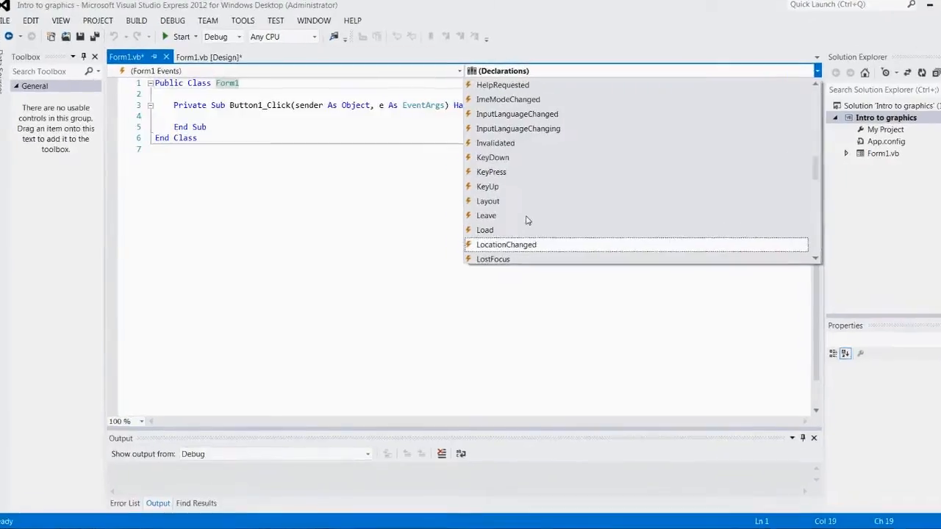
left_click(484, 229)
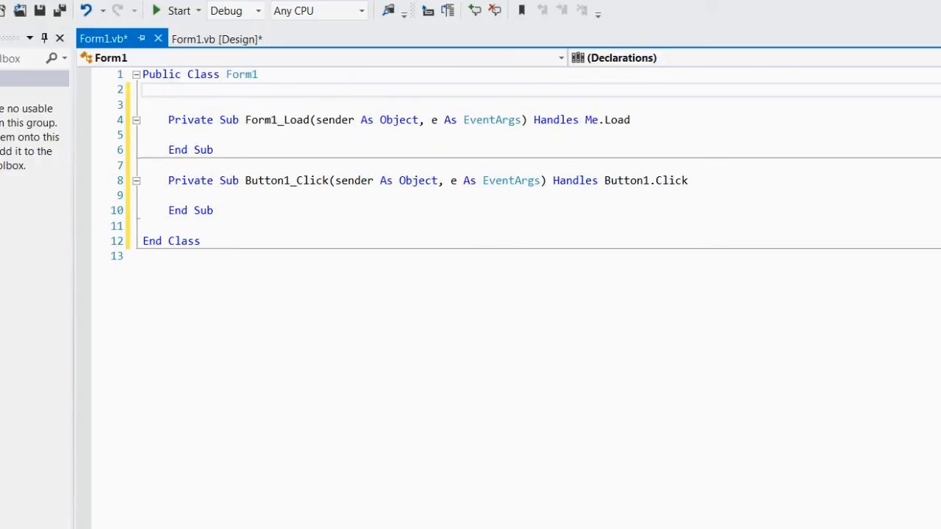
Step: Declare 'Dim g As System.Drawing.Graphics' at class level on line 2 of Form1
type("dim")
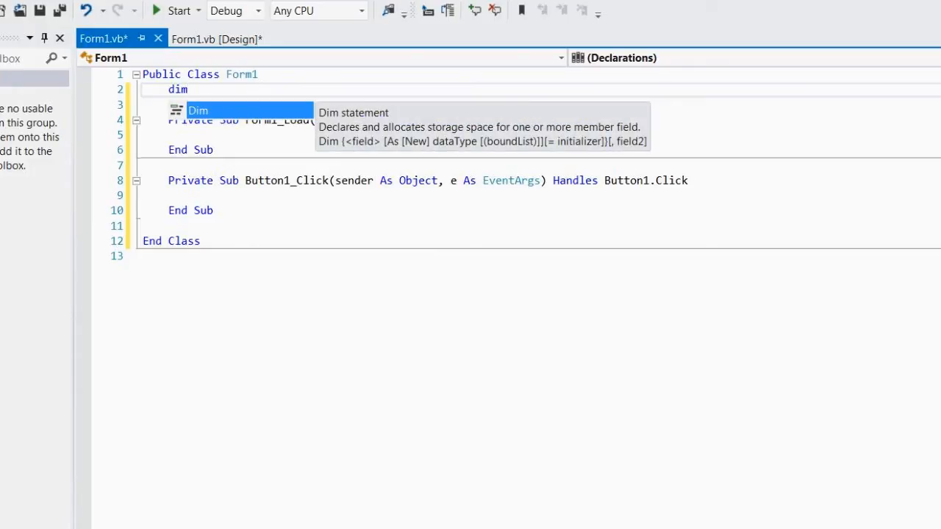
type("g")
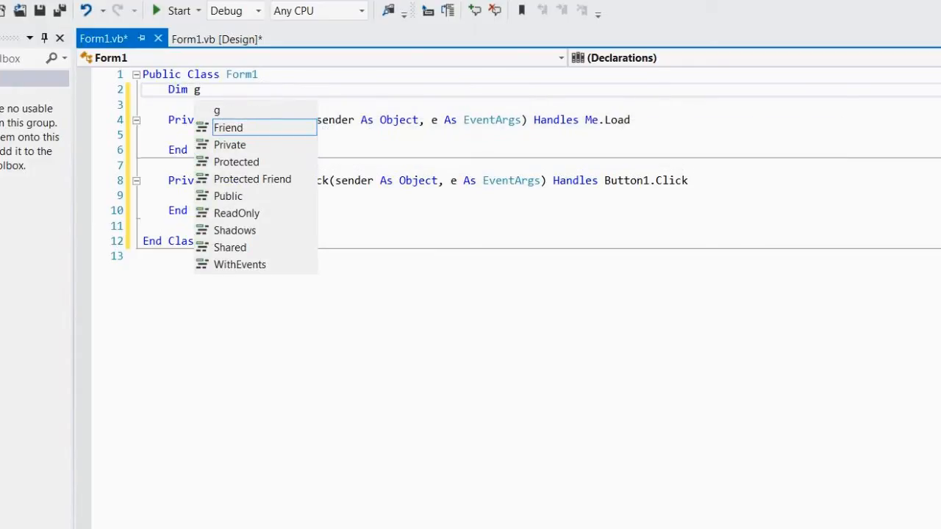
type("r")
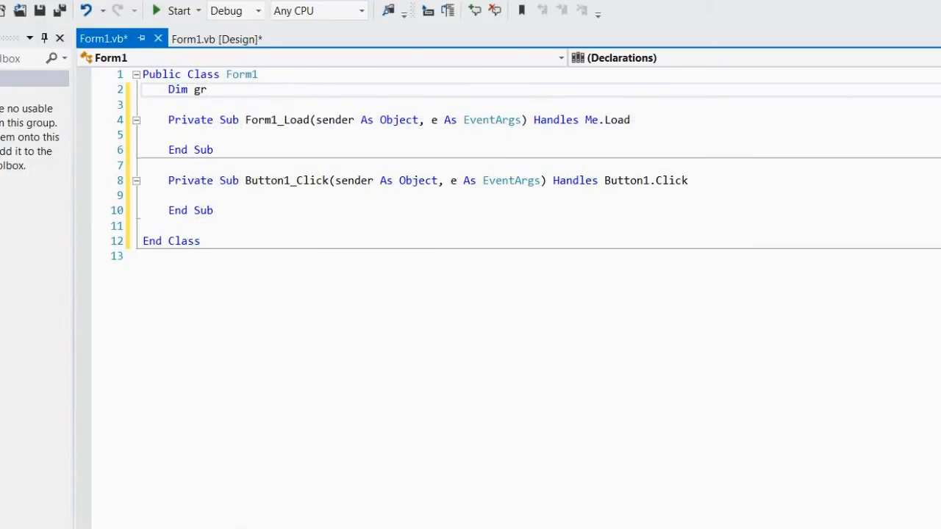
key("Backspace")
type(" As g")
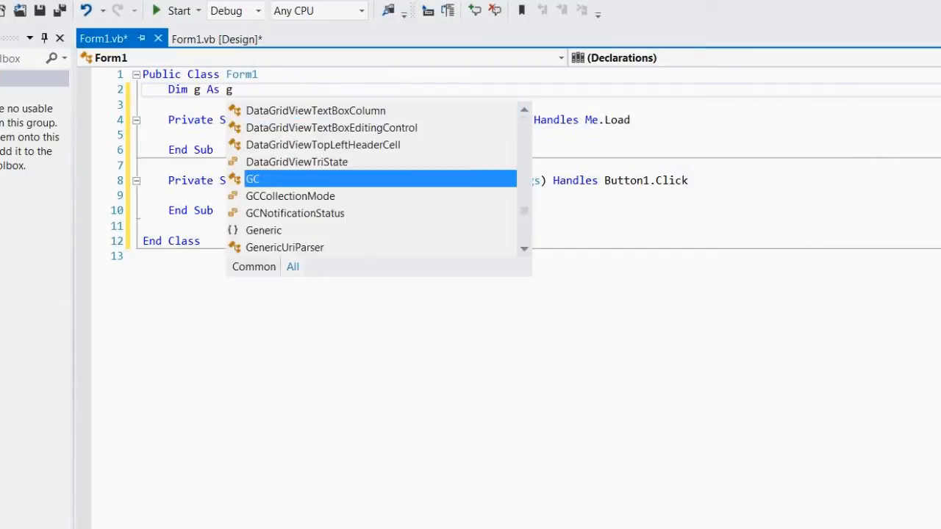
type("rap")
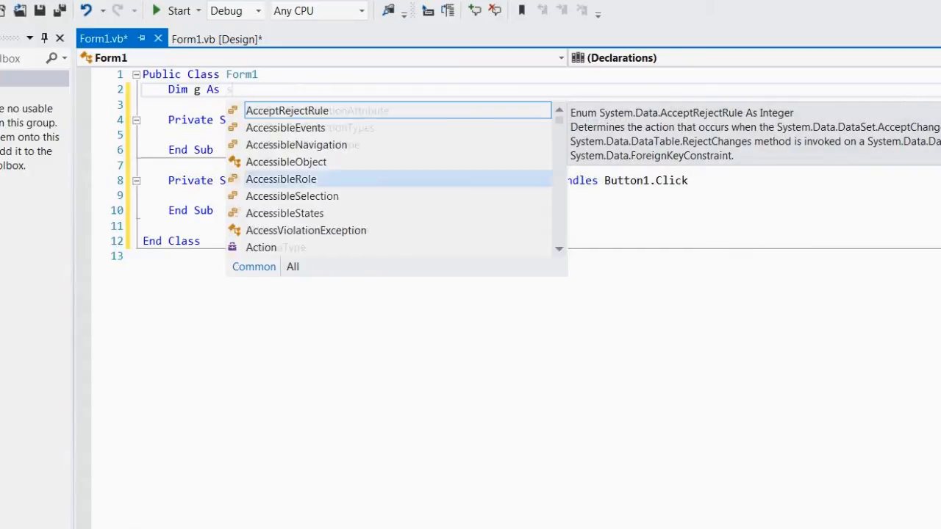
type("System.drawing.")
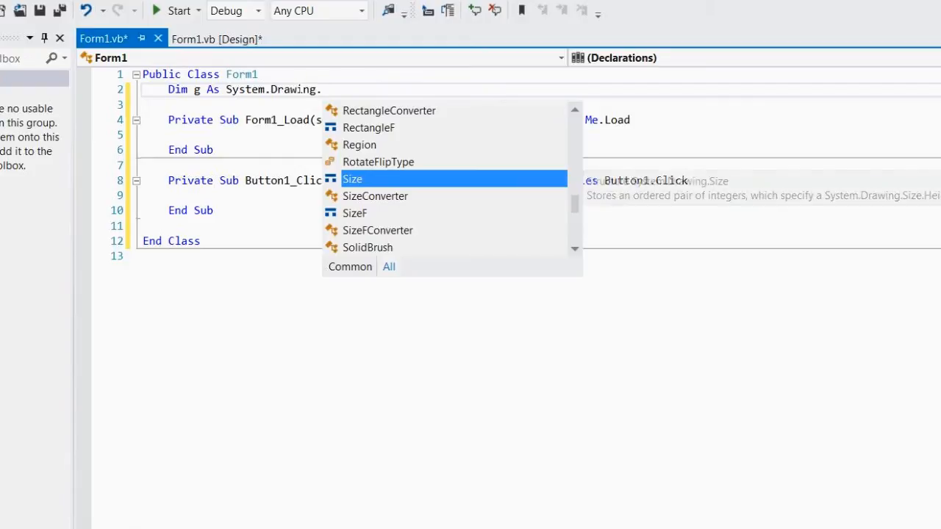
type("g")
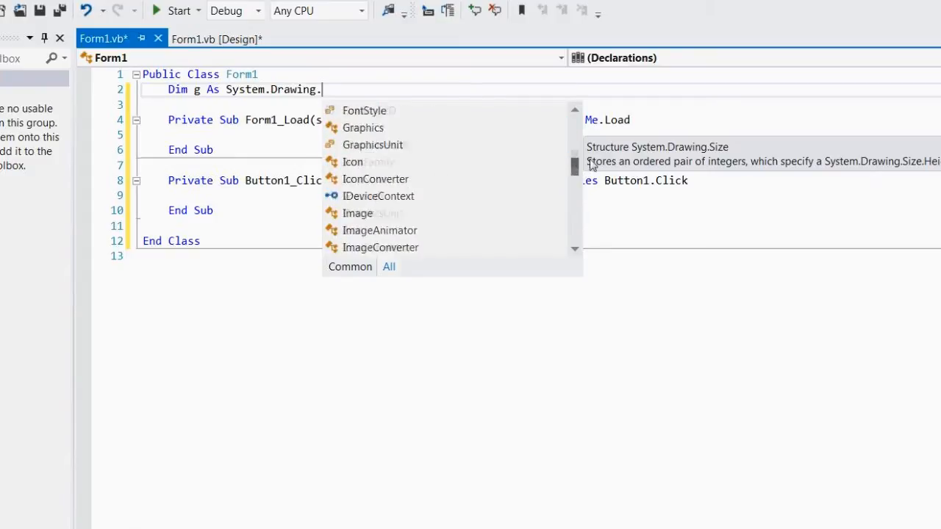
scroll("up", 3)
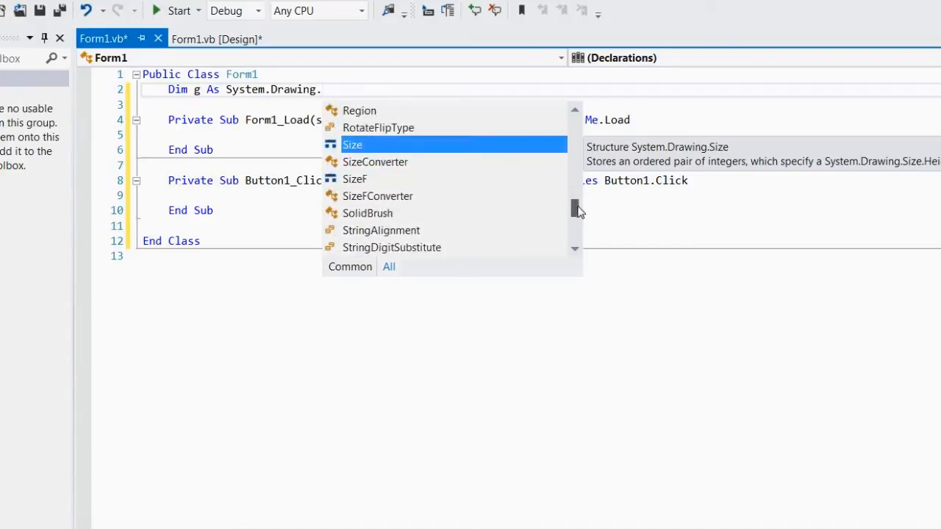
type("g")
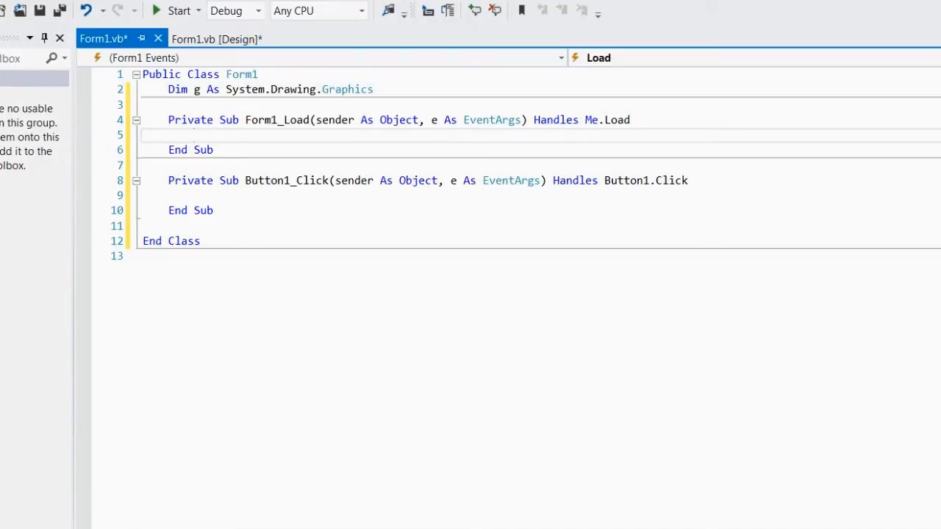
left_click(194, 135)
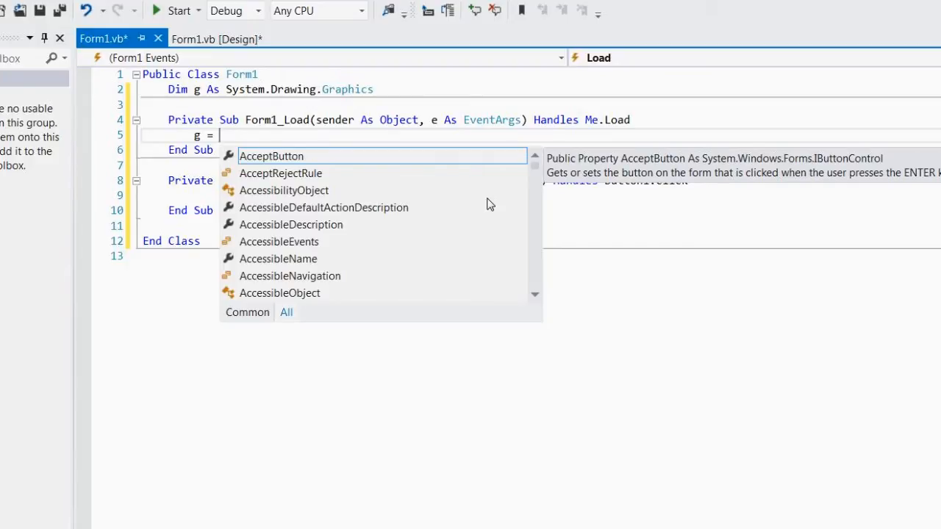
Step: Complete 'g = Me.CreateGraphics()' in Form1_Load using the IntelliSense list
type("me")
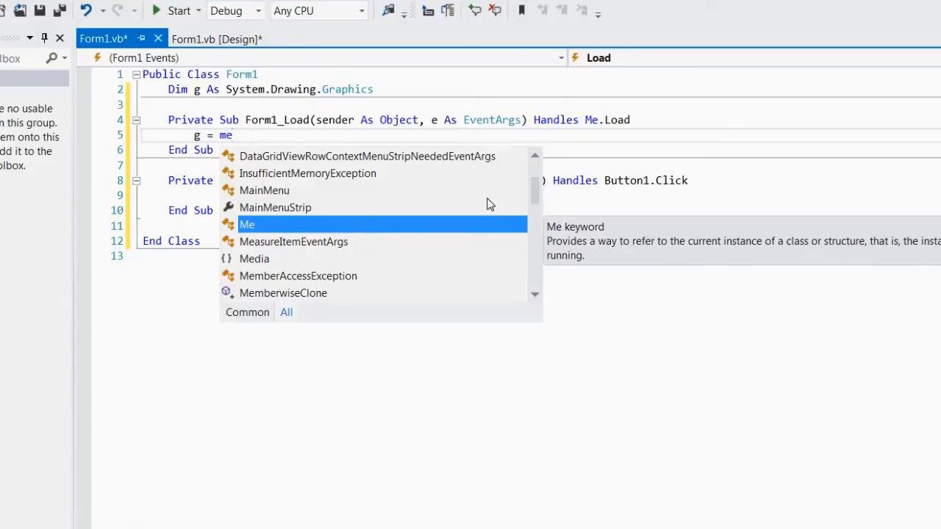
type(".cr")
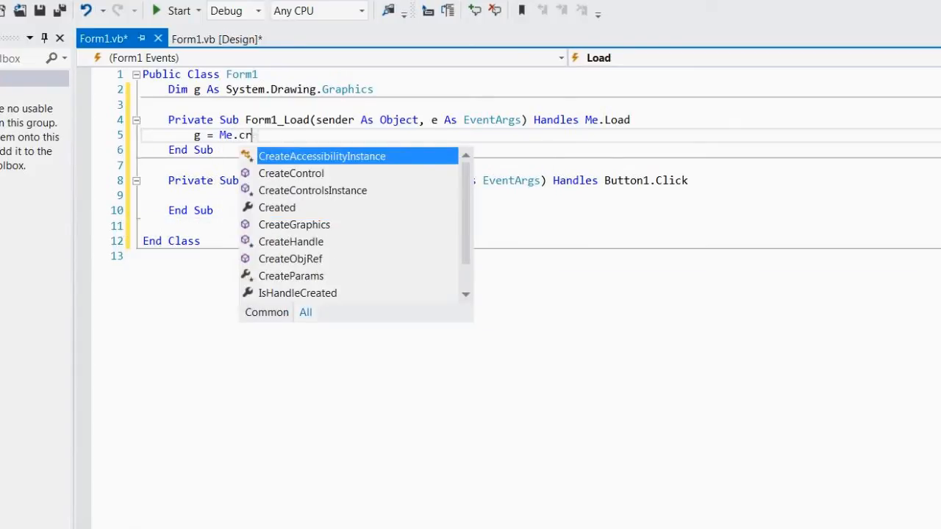
type("eate")
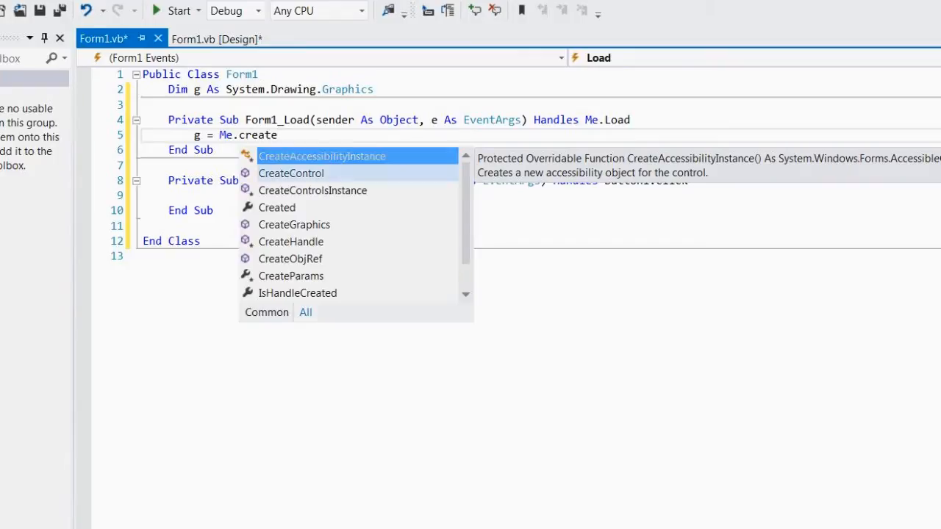
left_click(294, 224)
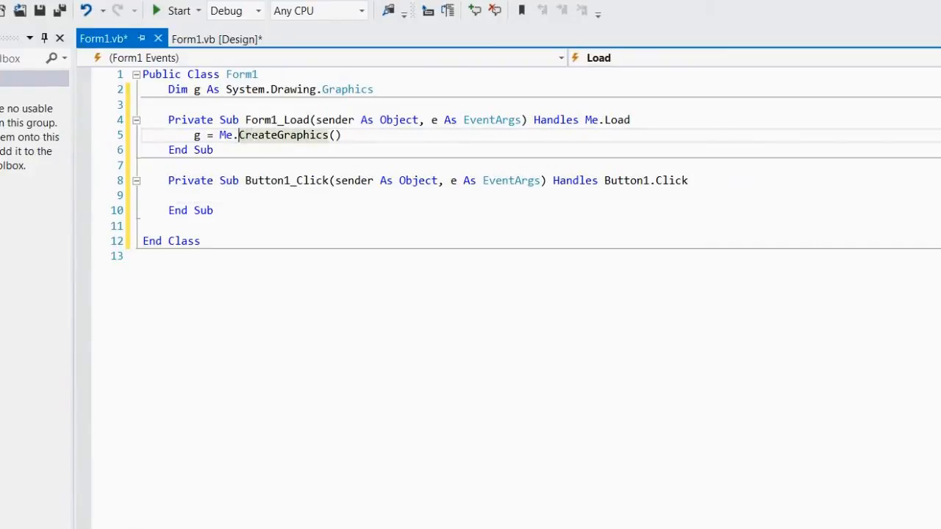
double_click(283, 135)
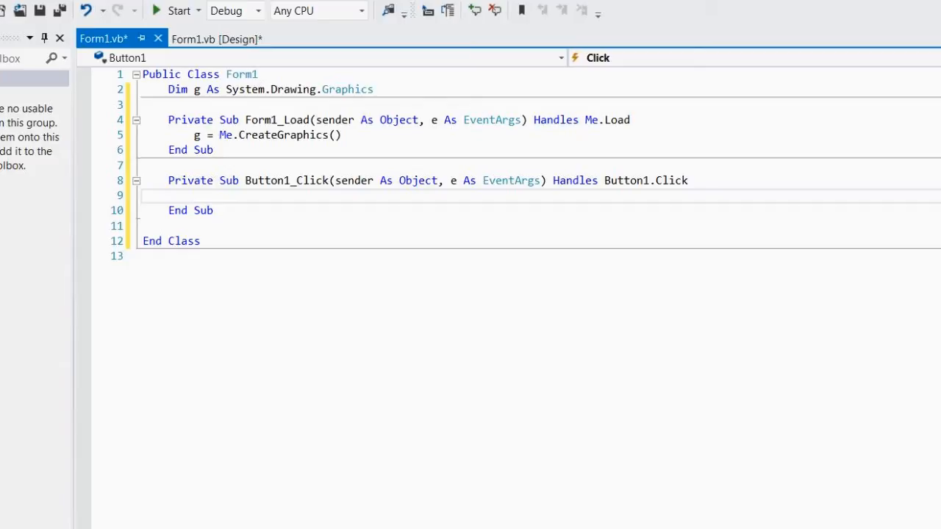
Step: Write g.DrawLine(Pens.Blue, New Point(50, 50), New Point(300, 300)) in Button1_Click
type(".")
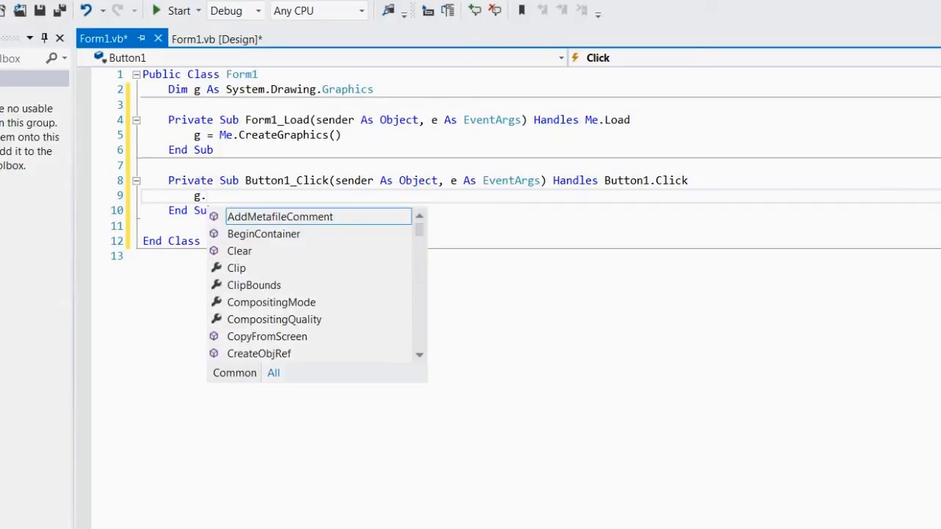
type("draw")
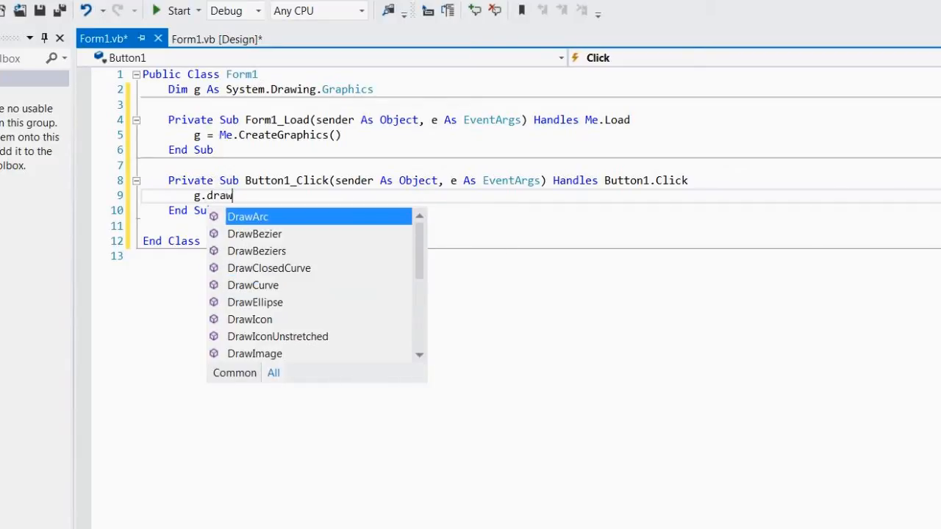
type("lin")
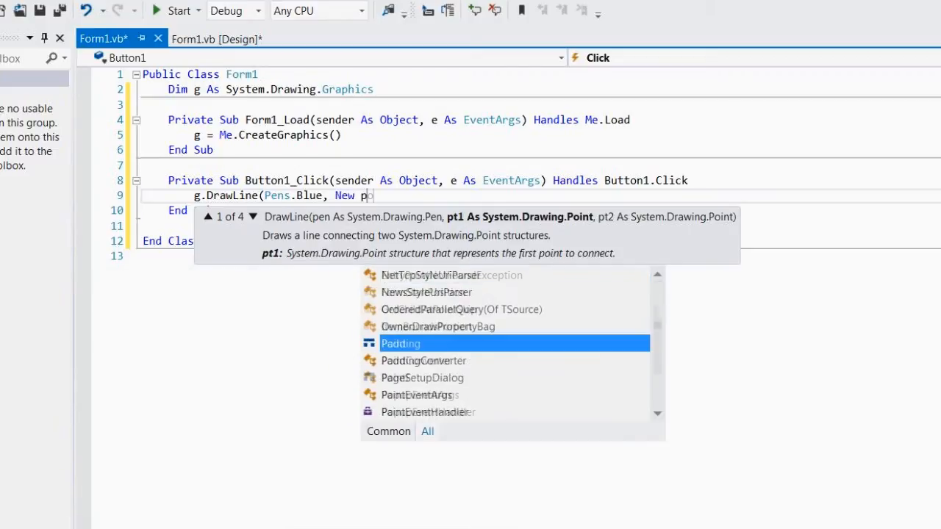
type("Point(),")
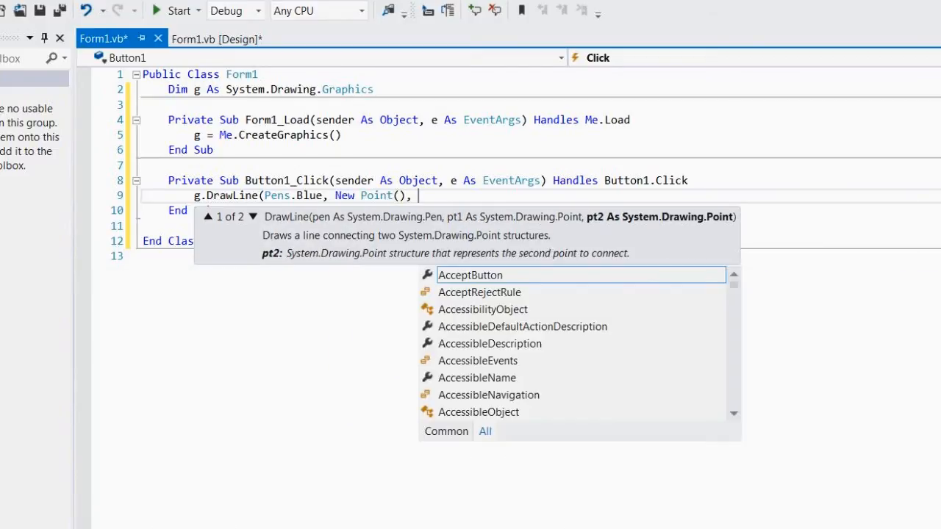
type("New Point())")
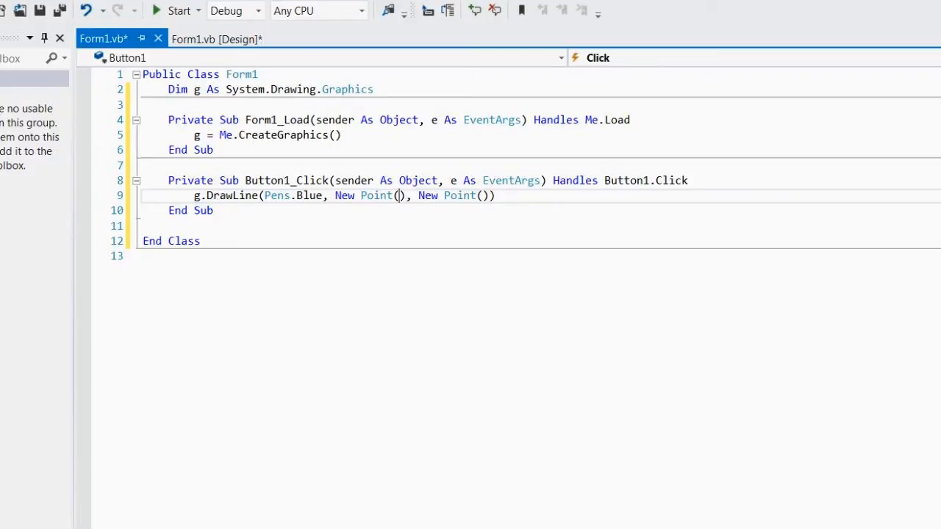
type("50,5")
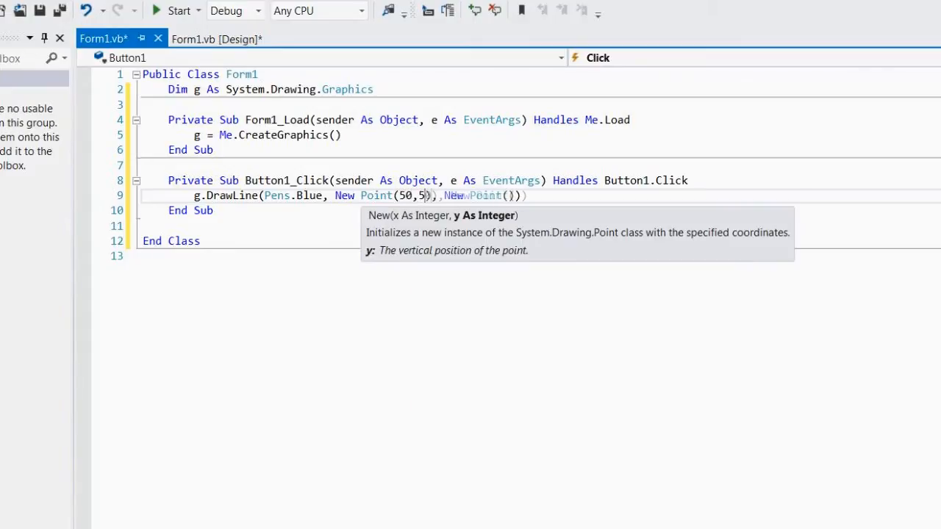
type("0")
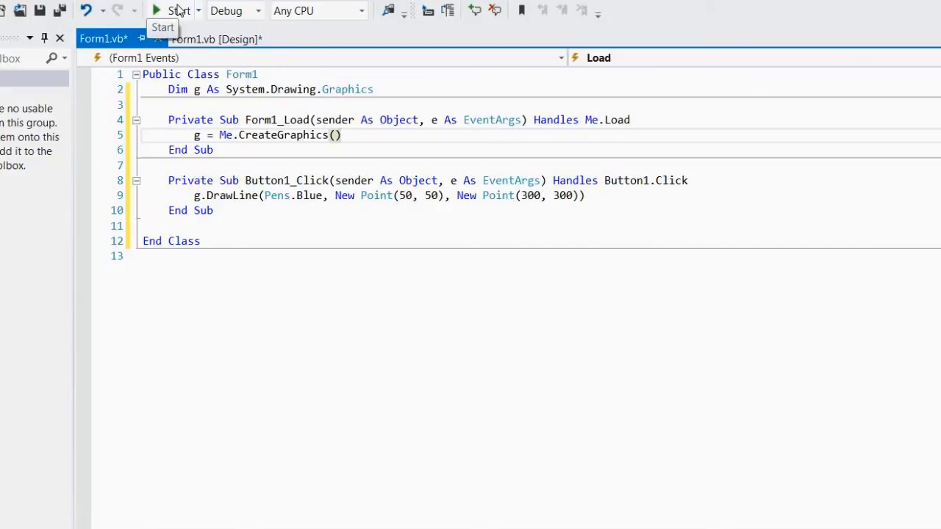
Step: Run the app, draw the blue line, then resize the form and drag it partly off-screen
left_click(174, 11)
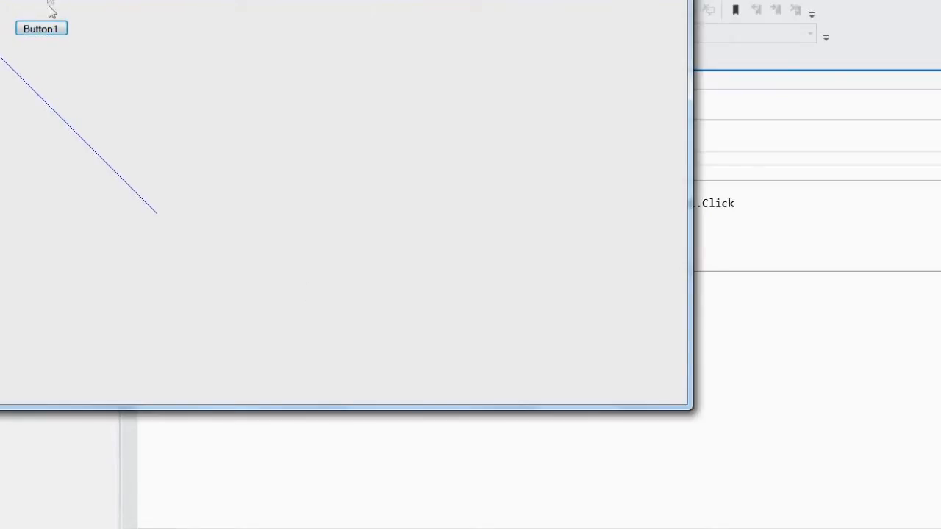
left_click(595, 127)
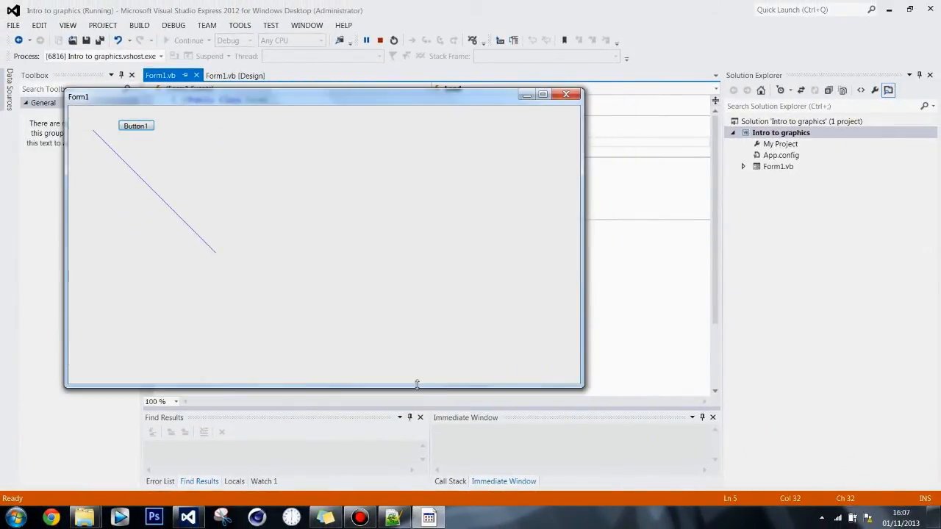
left_click_drag(417, 385, 402, 248)
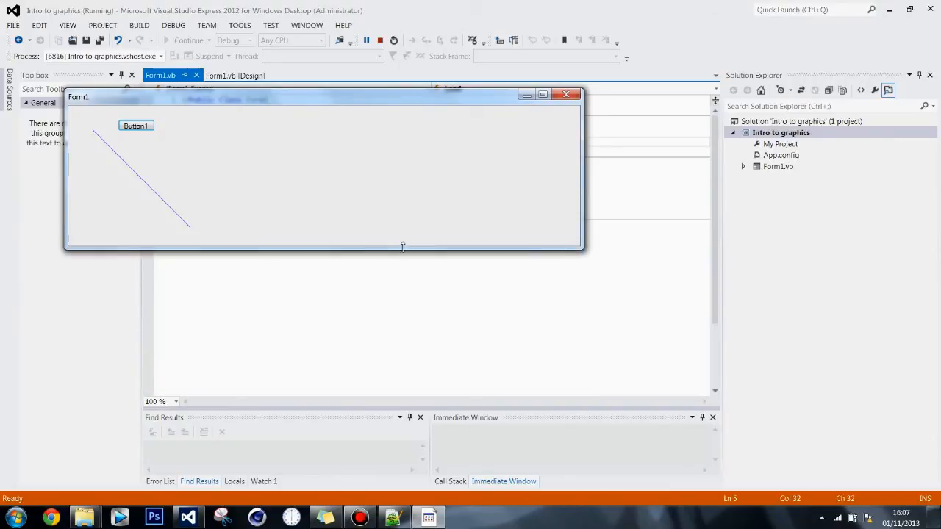
left_click_drag(402, 248, 382, 337)
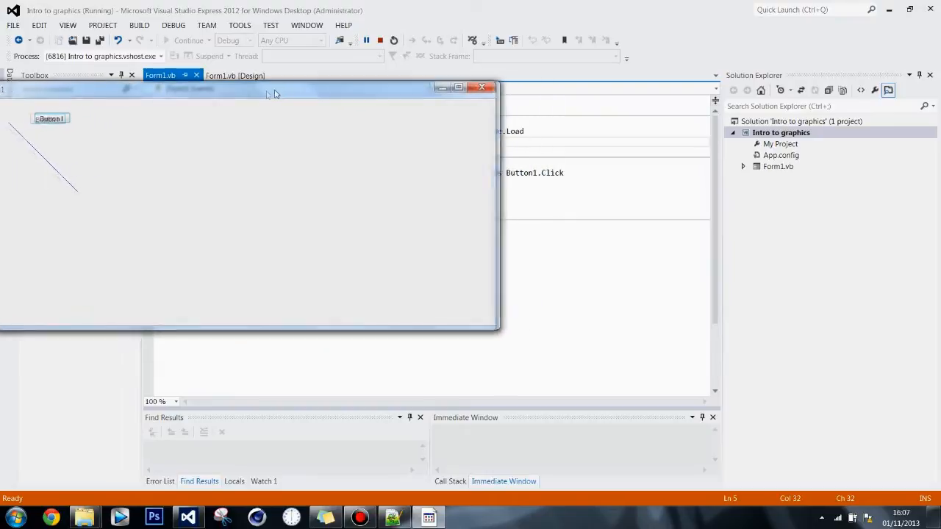
left_click_drag(276, 87, 485, 103)
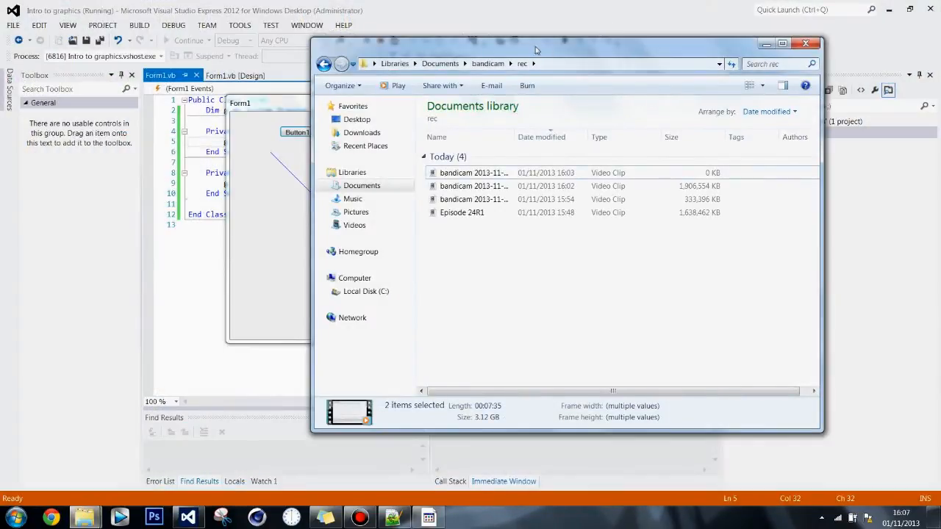
Step: Move the recordings folder Explorer window aside
left_click_drag(537, 50, 599, 52)
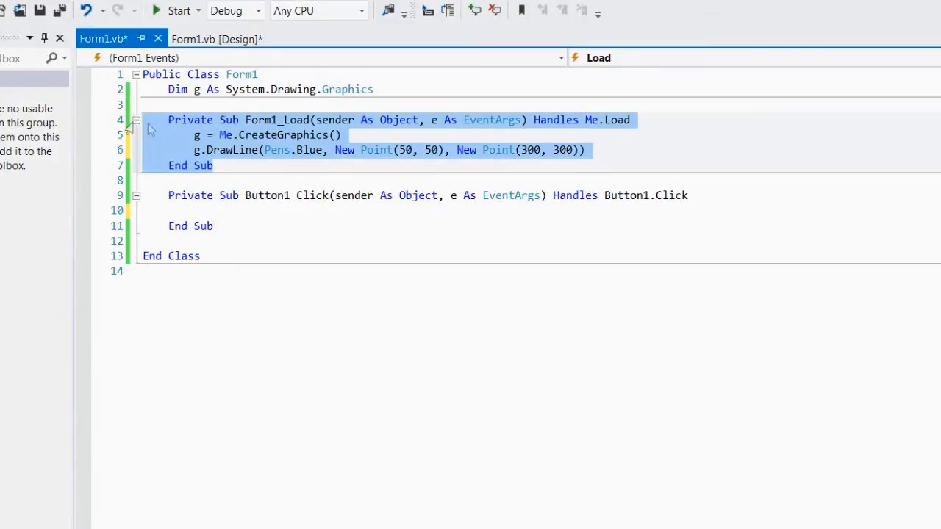
Step: Select the g.DrawLine statement in Form1_Load to move it
left_click(221, 150)
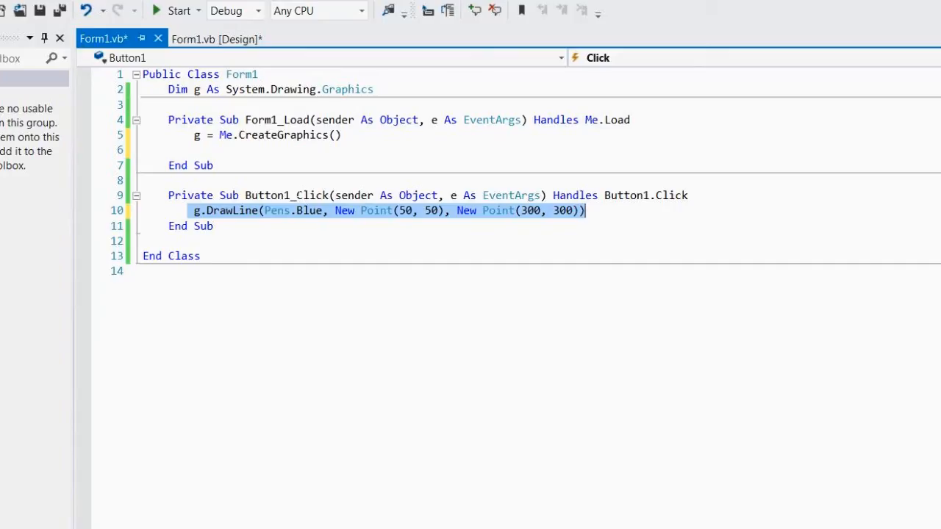
mouse_move(423, 223)
type("g.DrawLine(Pens.Blue, ")
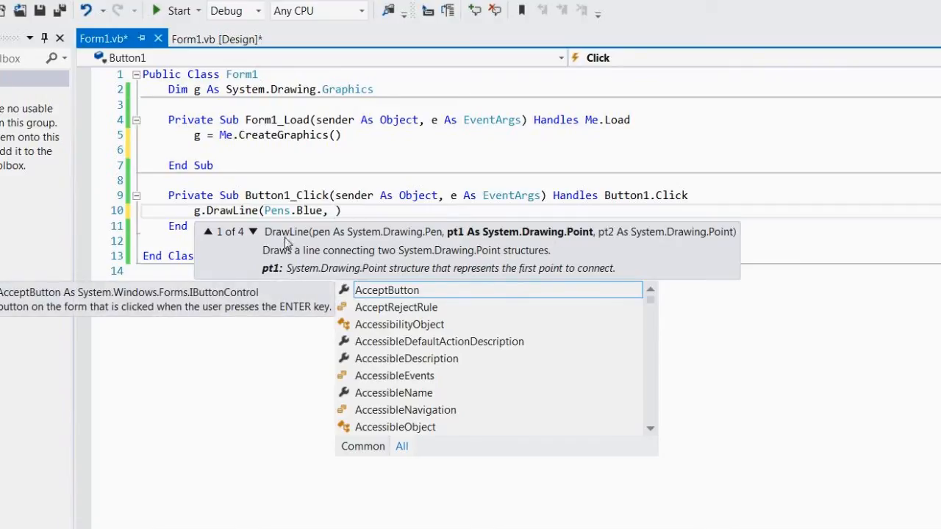
Step: Start the DrawRectangle call with Pens.Cyan and a New Rectangle() argument
key("Escape")
type("g.DrawRectangle")
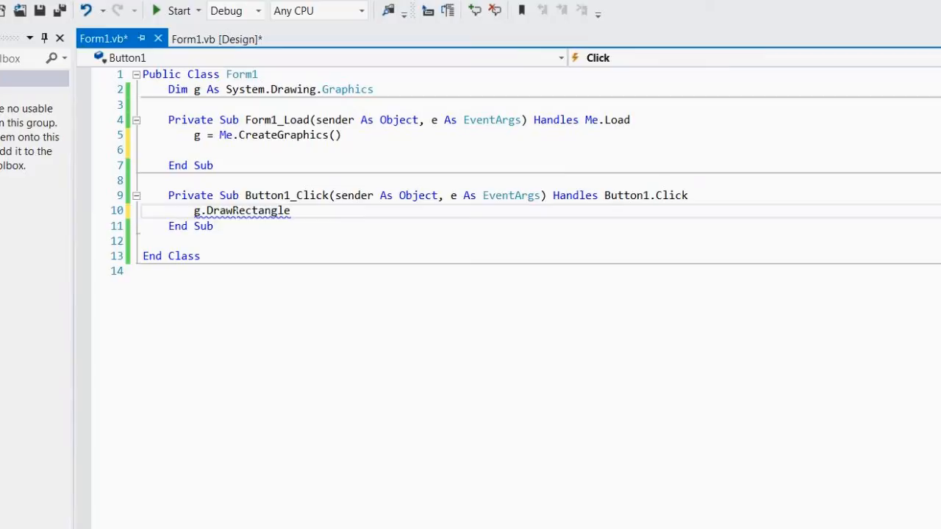
type("(")
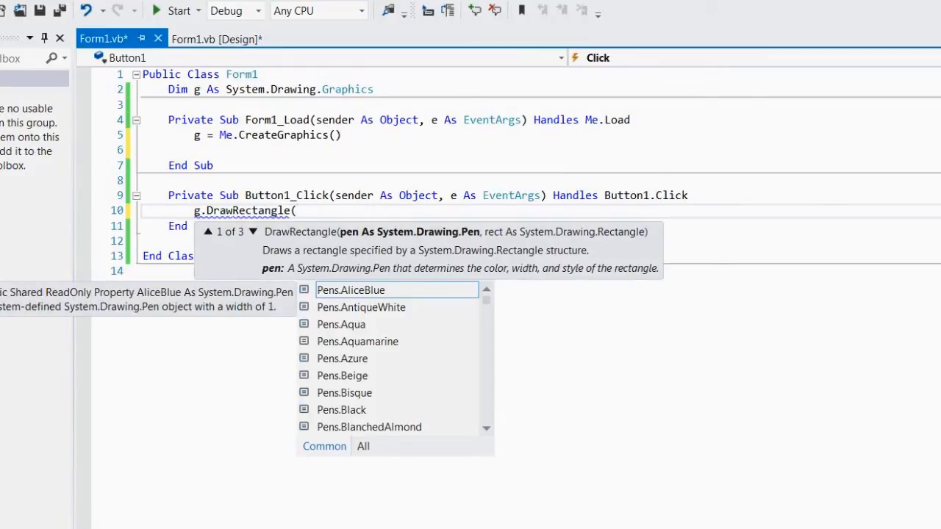
mouse_move(512, 285)
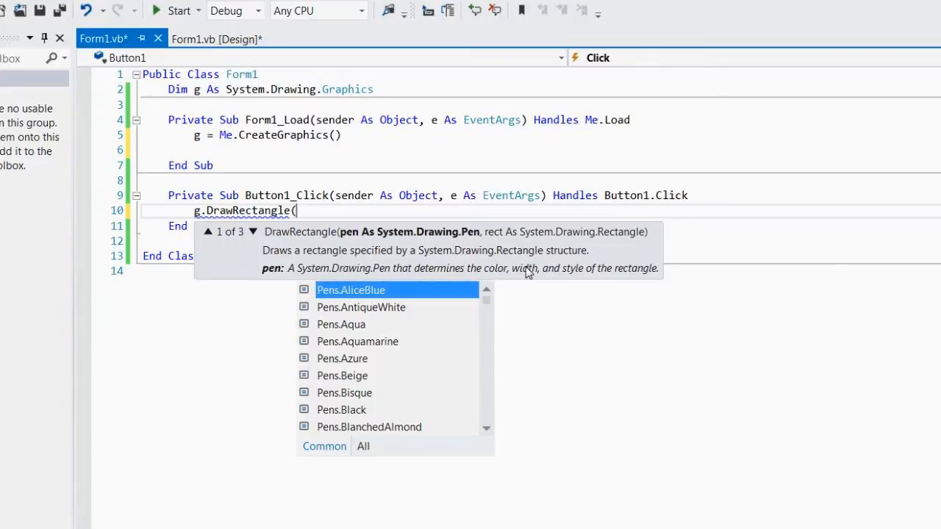
scroll("down", 3)
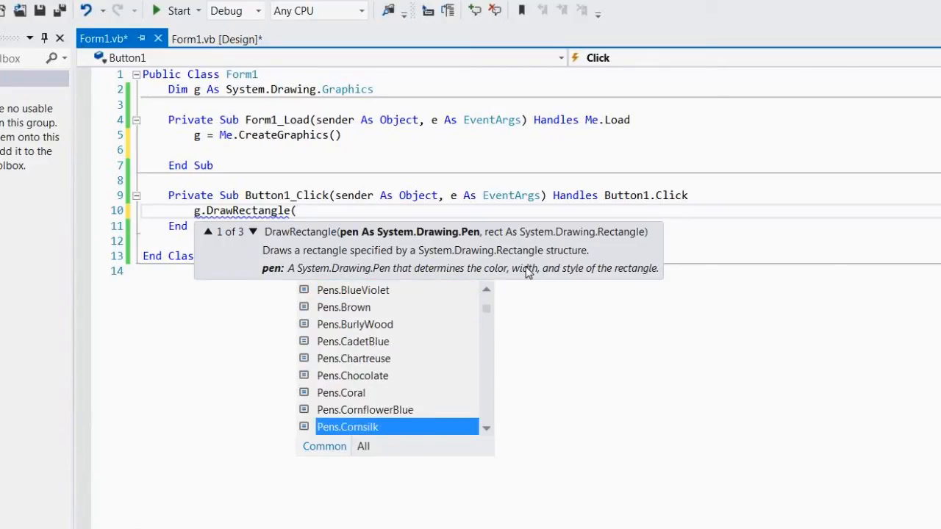
type("Pens.Cyan")
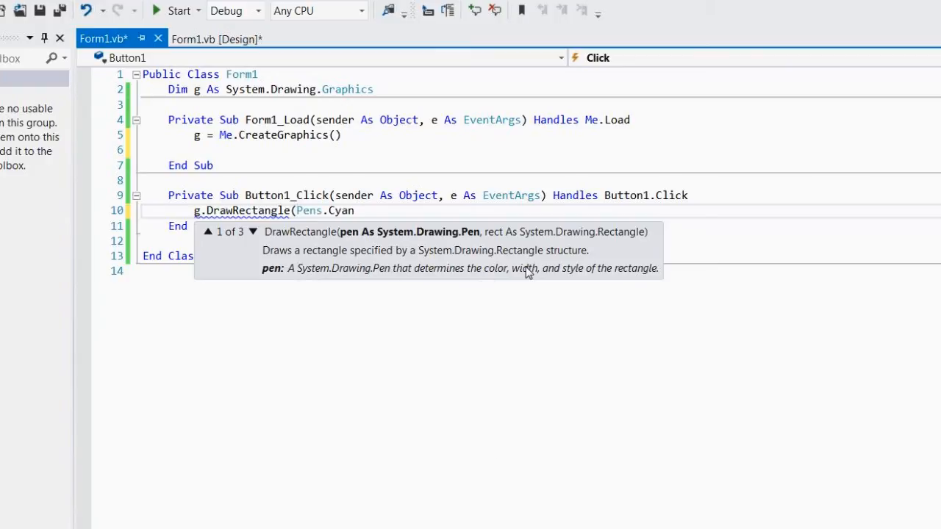
type(",")
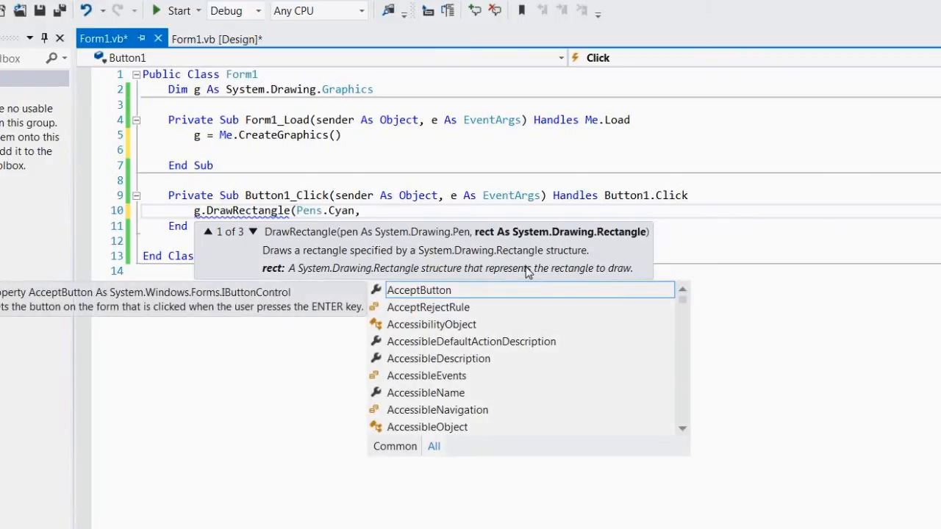
type("New n")
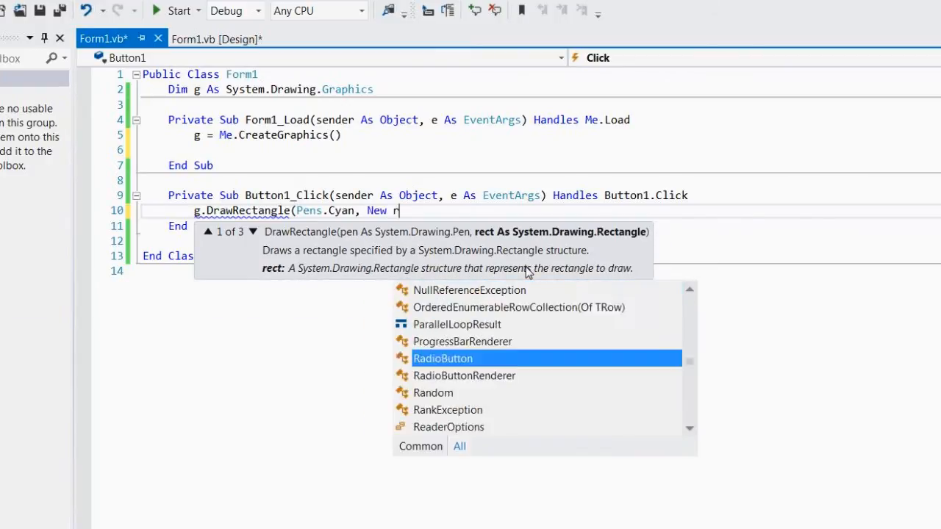
type("ectangle")
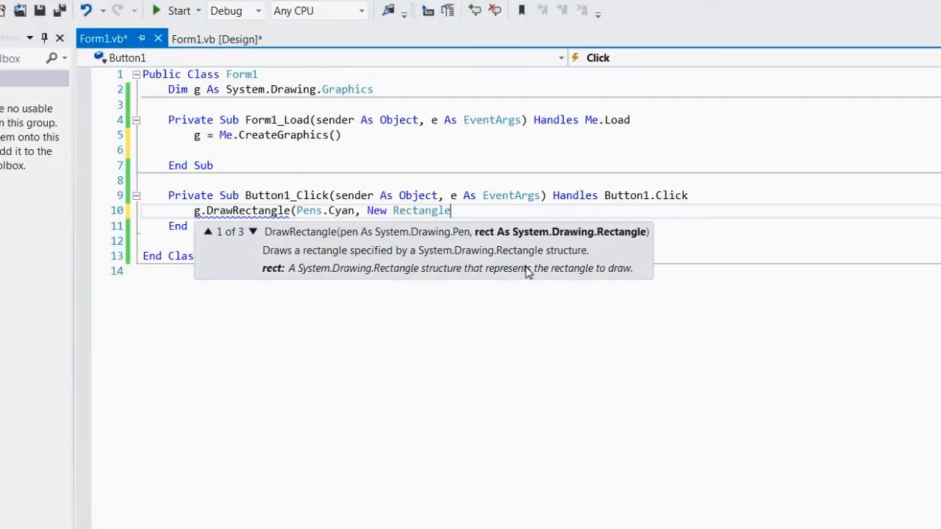
type("())")
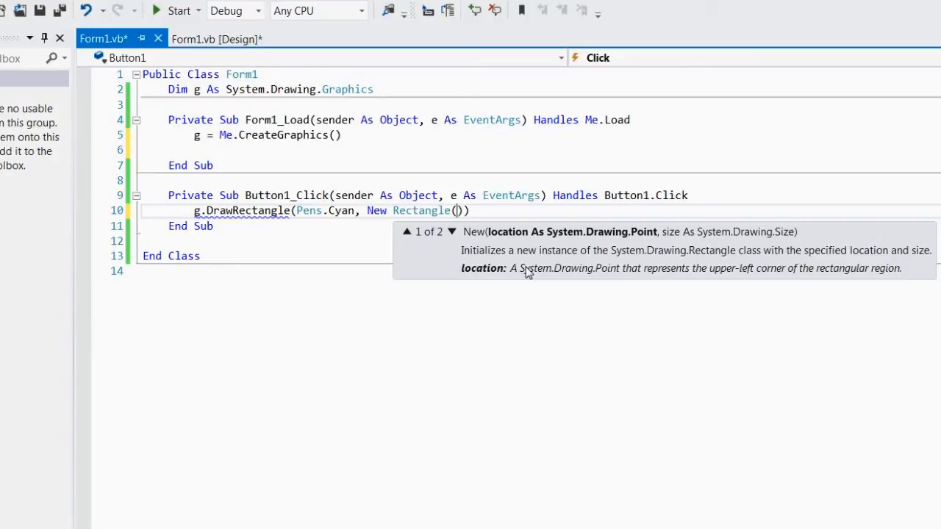
mouse_move(452, 232)
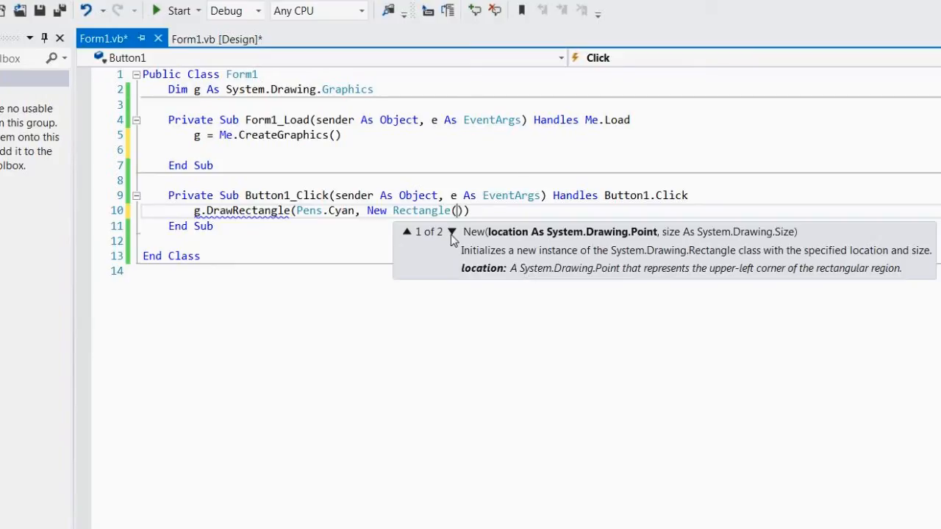
Step: Fill the Rectangle constructor with New Point(50, 50) and New Size(100, 100)
left_click(452, 232)
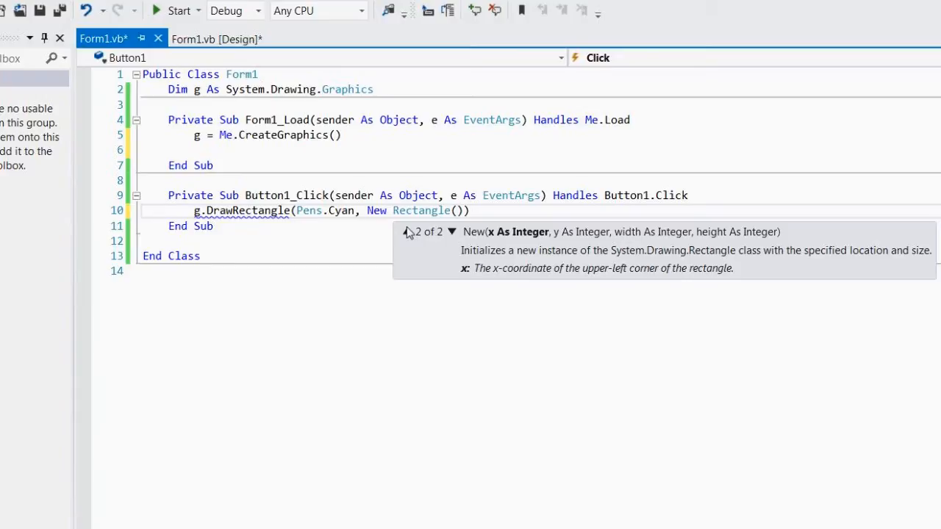
left_click(406, 231)
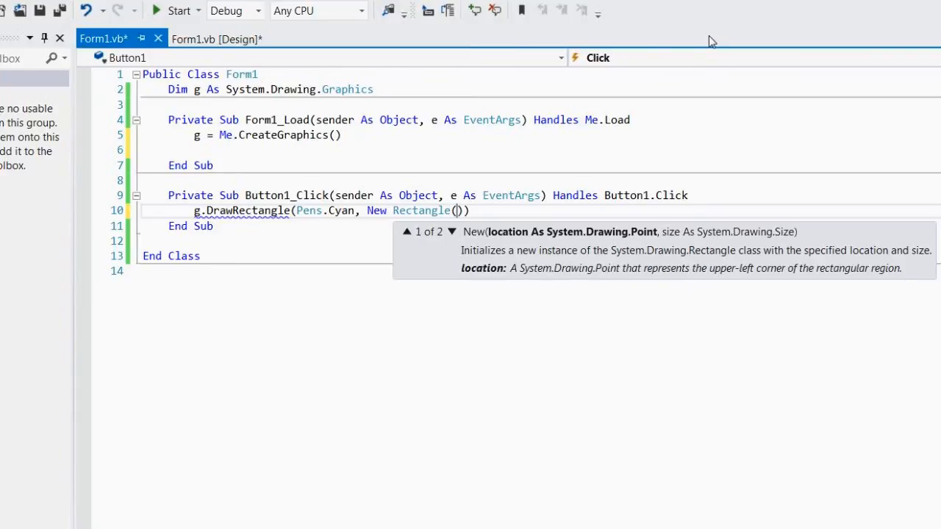
type("New")
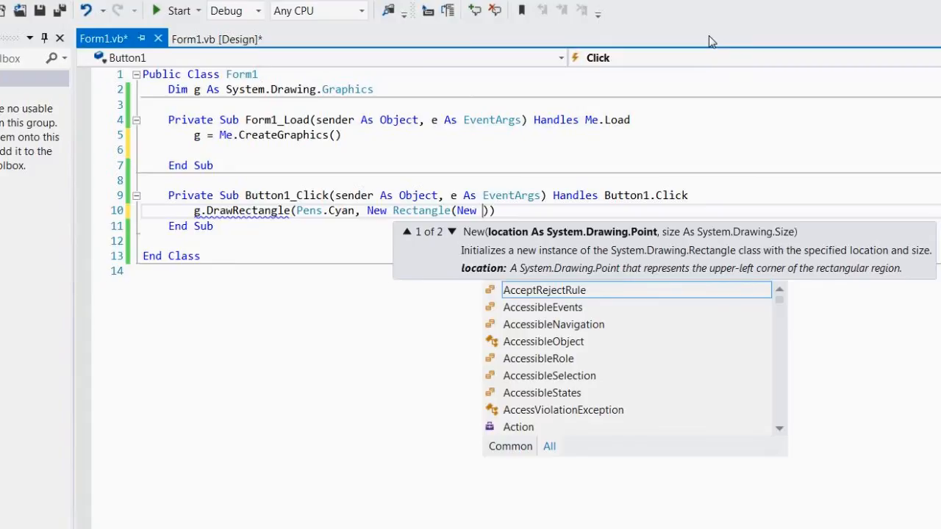
type("po")
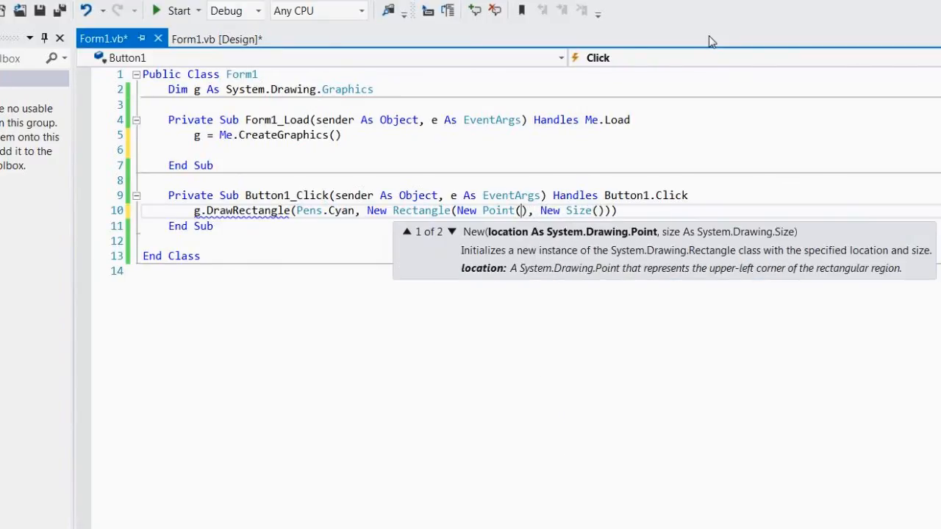
type("50")
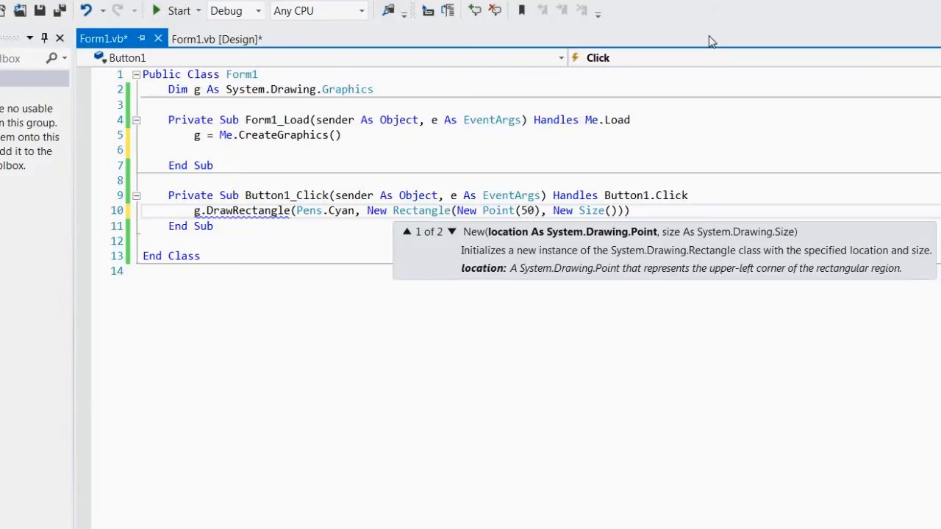
type(",50")
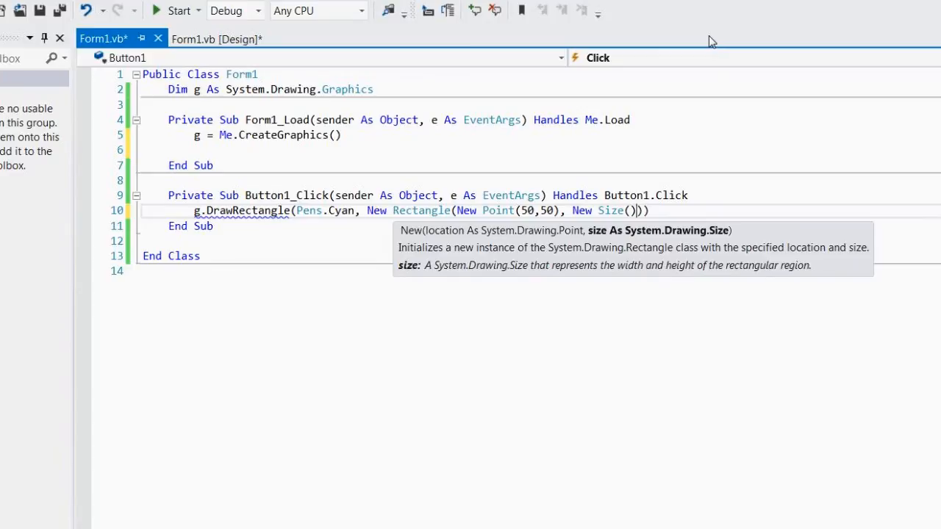
type(")")
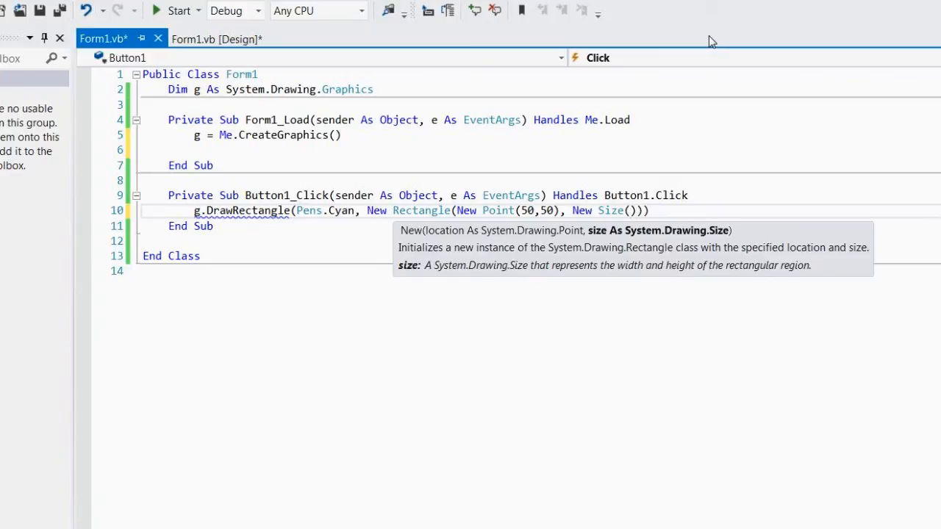
type("100, 100")
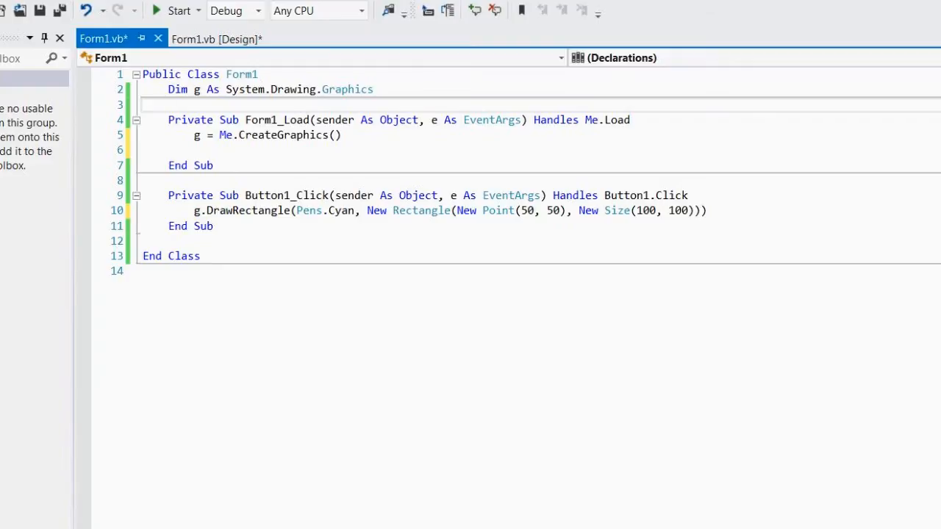
double_click(540, 211)
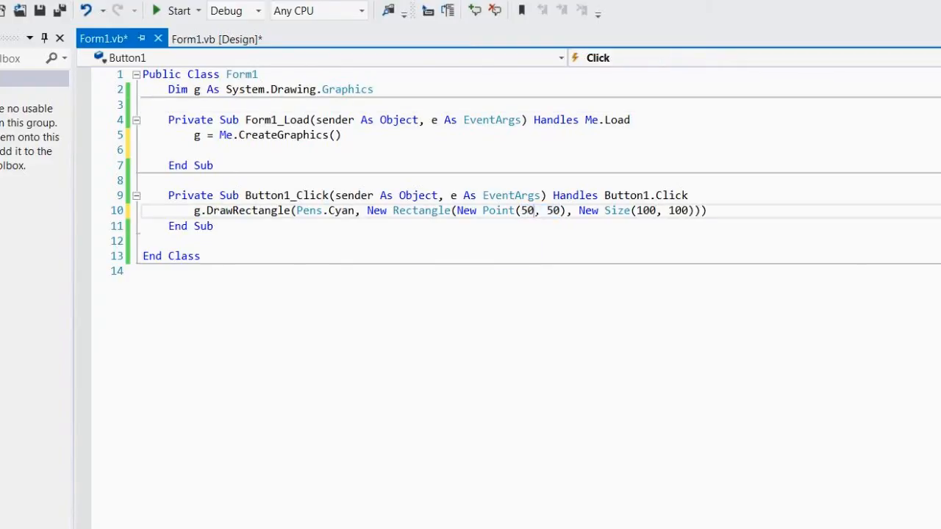
mouse_move(527, 210)
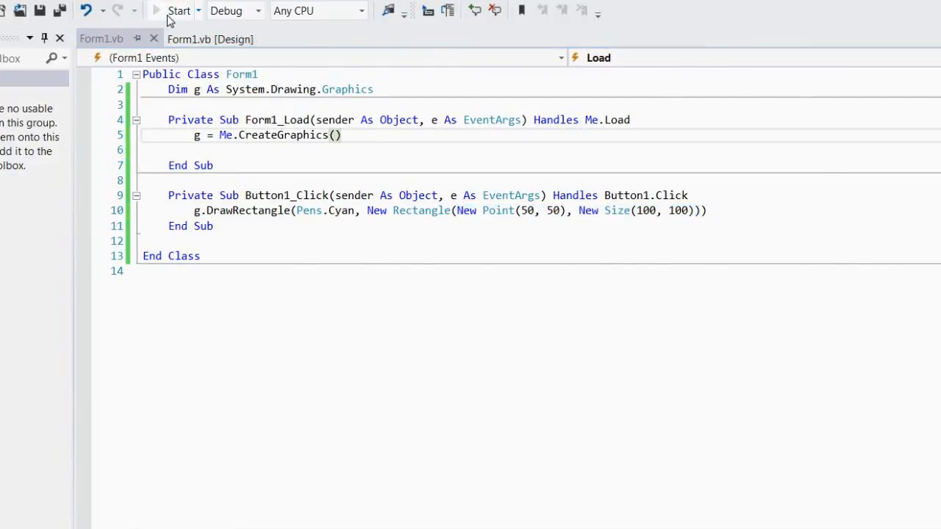
left_click(179, 10)
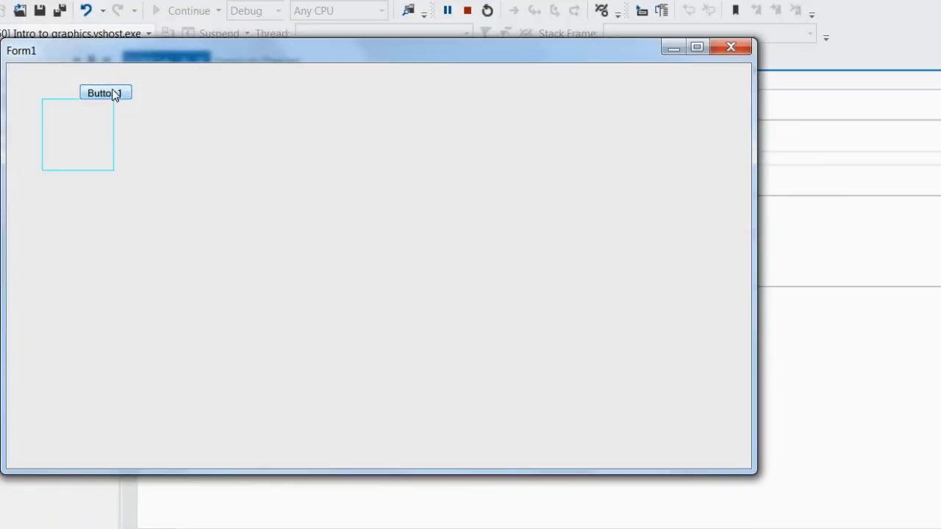
mouse_move(66, 125)
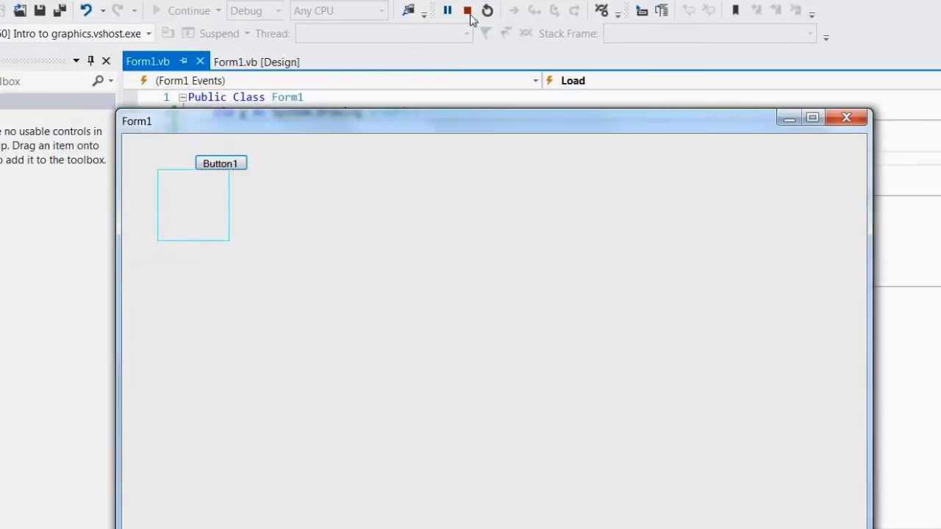
left_click(467, 10)
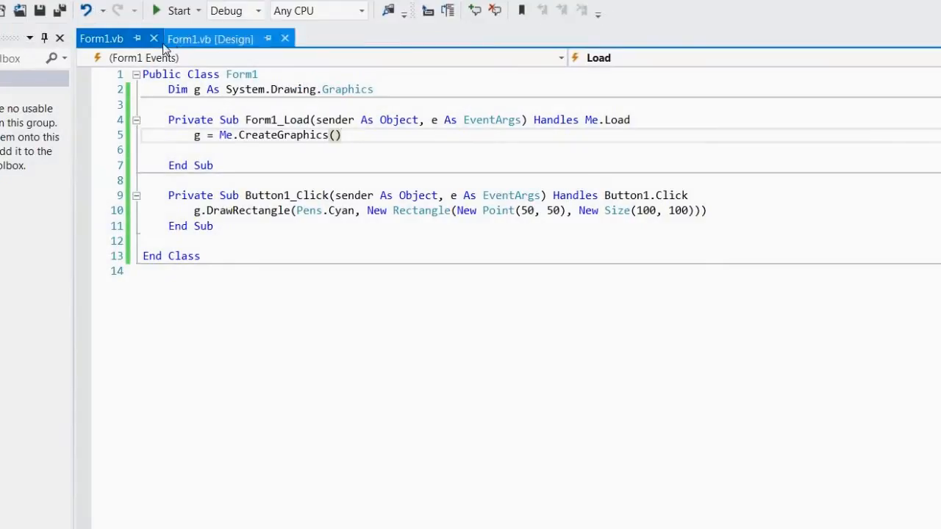
Step: Switch from the Form1 designer to the code and run the app to draw the cyan rectangle
left_click(209, 39)
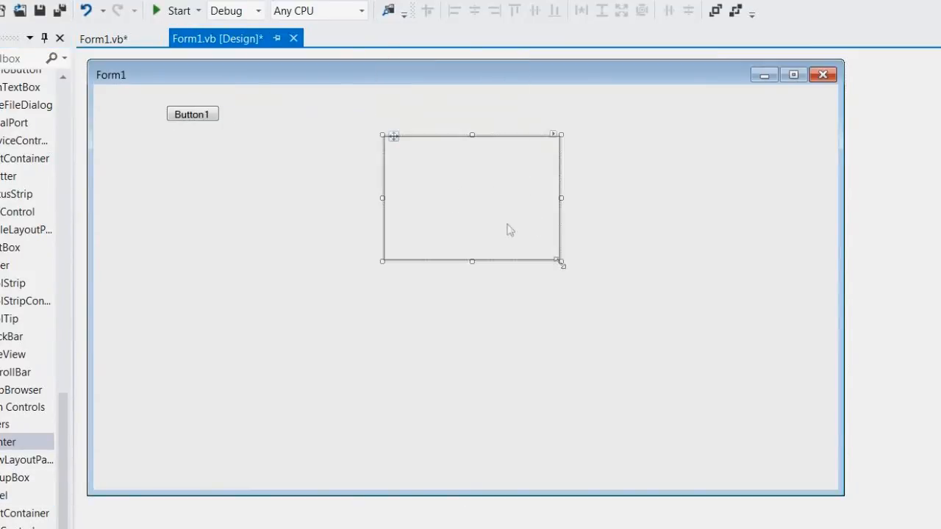
left_click(103, 38)
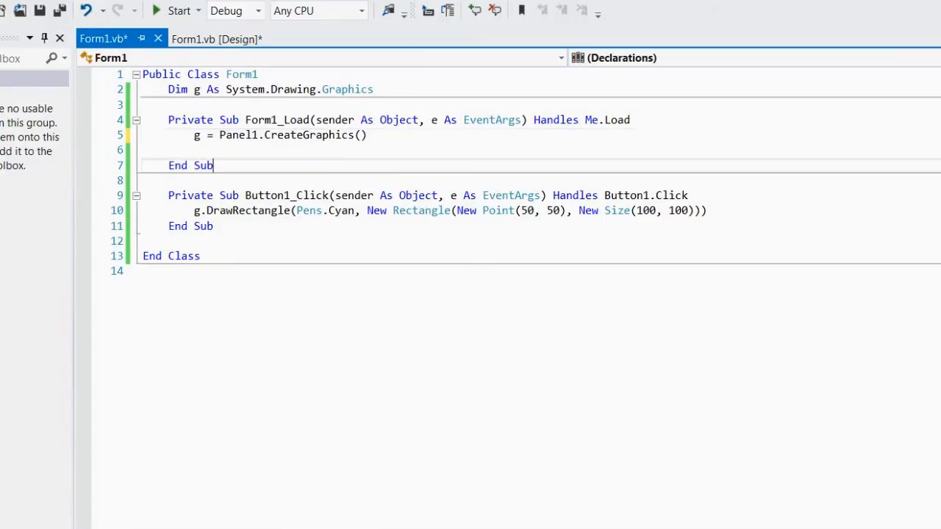
left_click(178, 10)
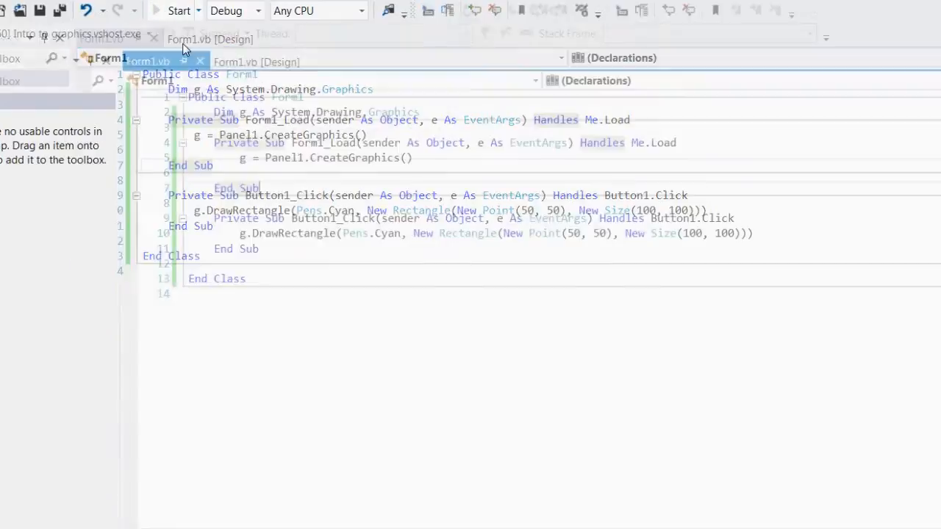
left_click(178, 10)
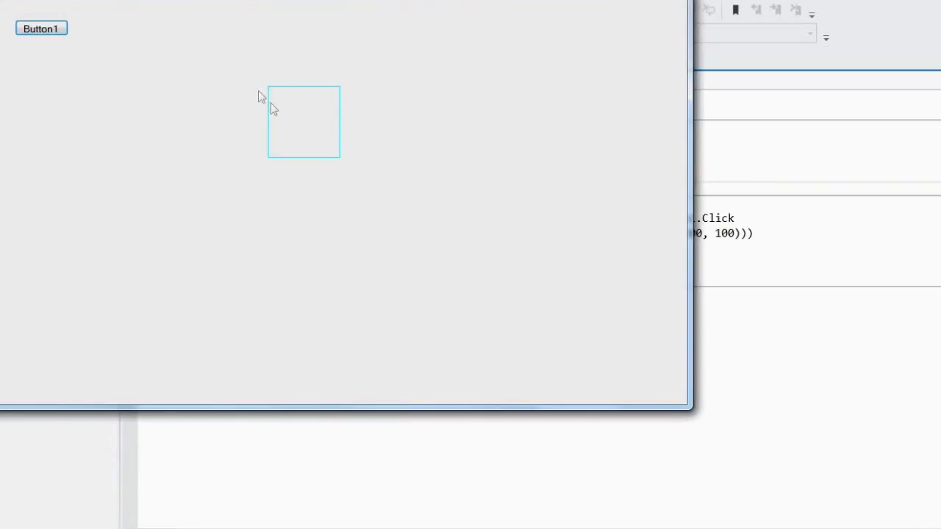
mouse_move(421, 65)
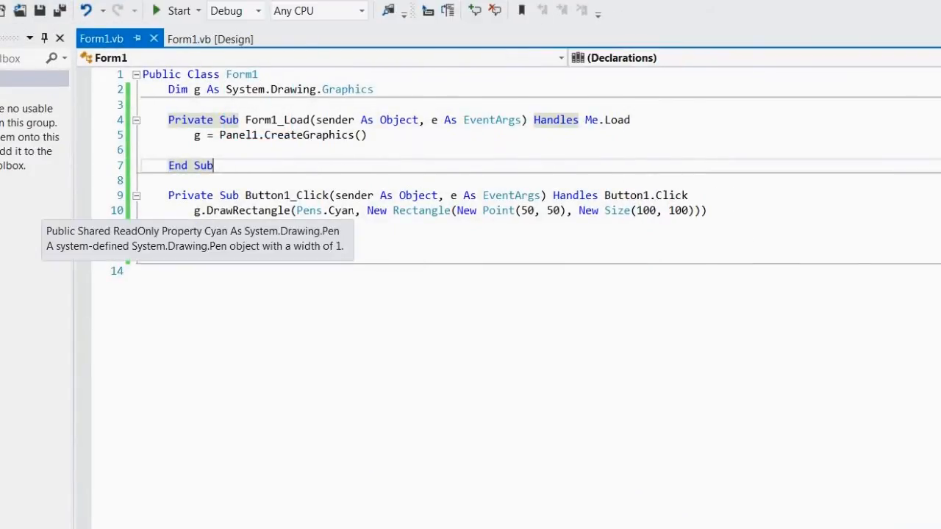
Step: Switch the rectangle outline to Pens.DarkCyan and test-run the form showing a dark cyan square
type("draw")
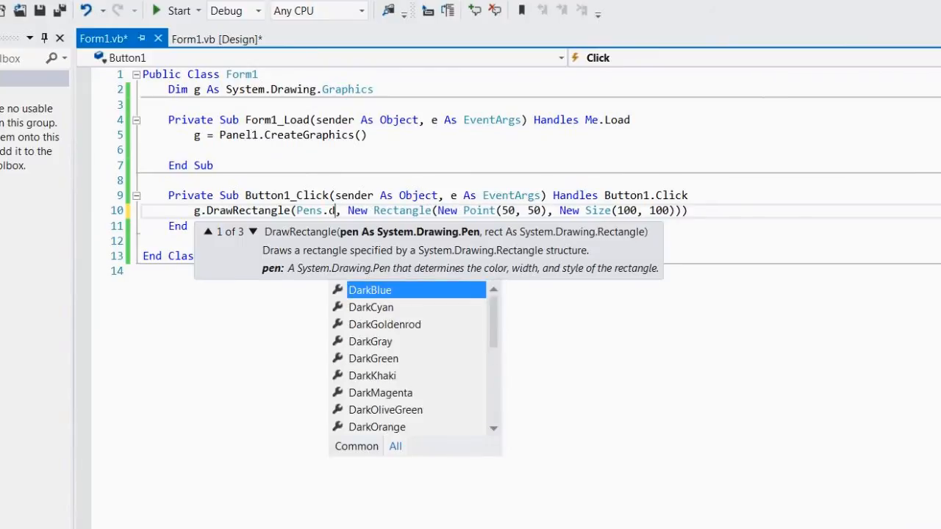
type("arkCyan")
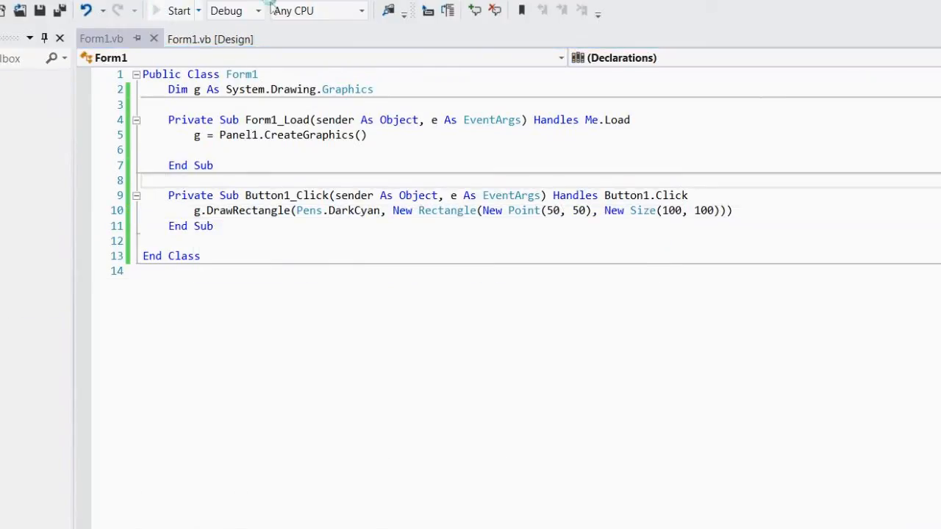
left_click(178, 10)
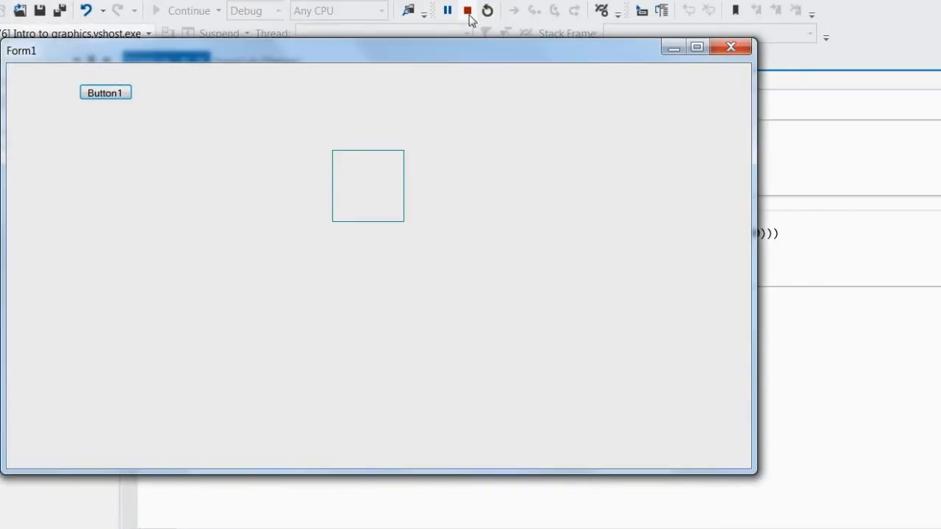
left_click(467, 10)
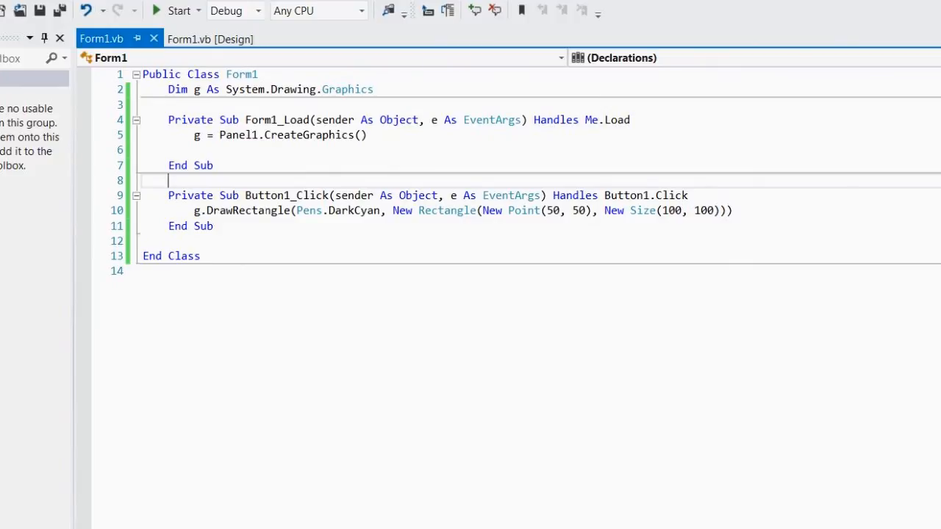
Step: Change DrawRectangle to FillRectangle with Brushes.Red, then run the program to see the solid square
left_click(229, 210)
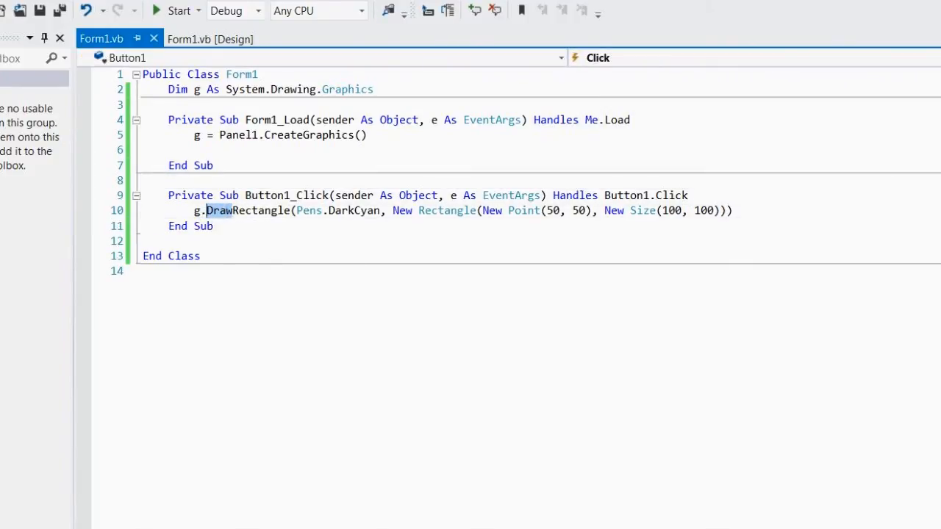
type("Fill")
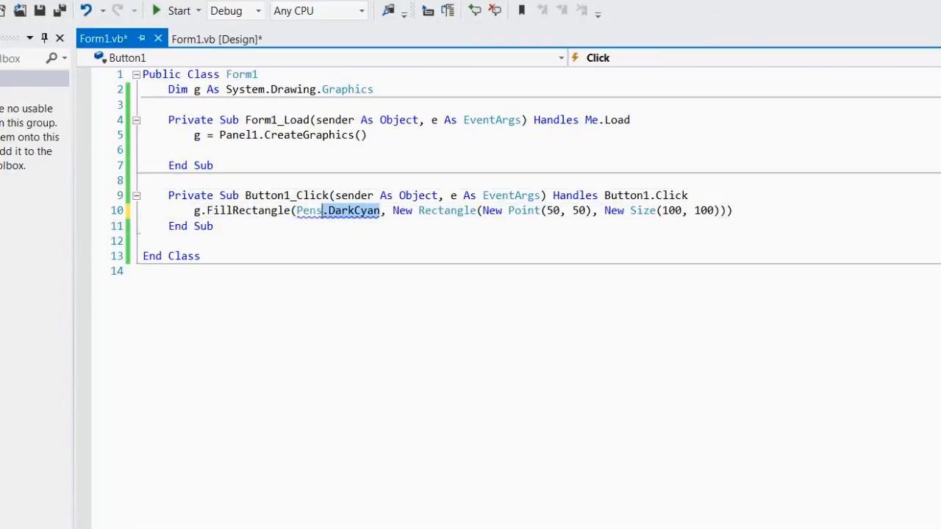
type("s")
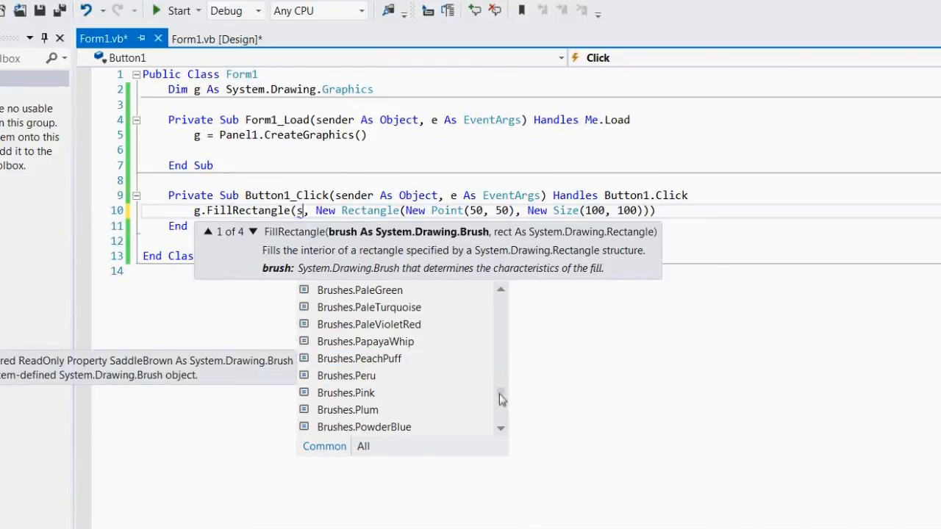
mouse_move(388, 406)
type("Brushes.Red")
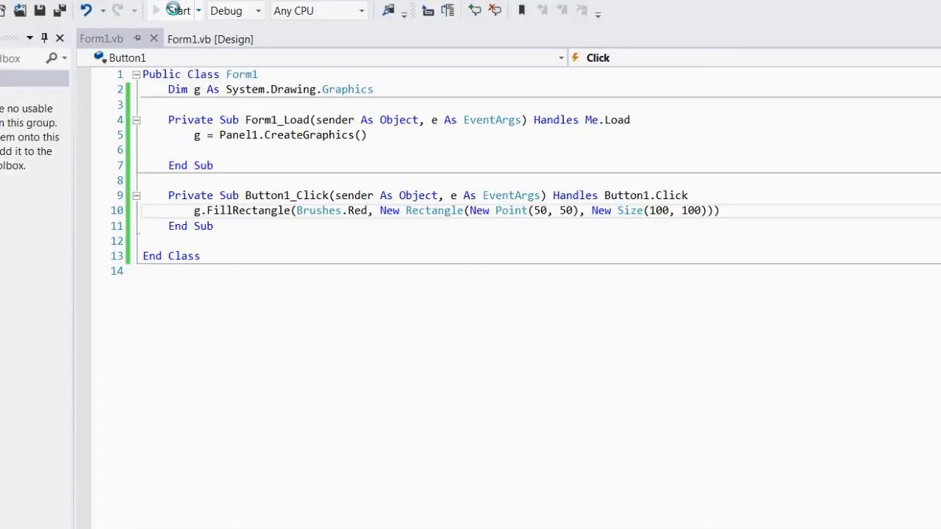
left_click(177, 10)
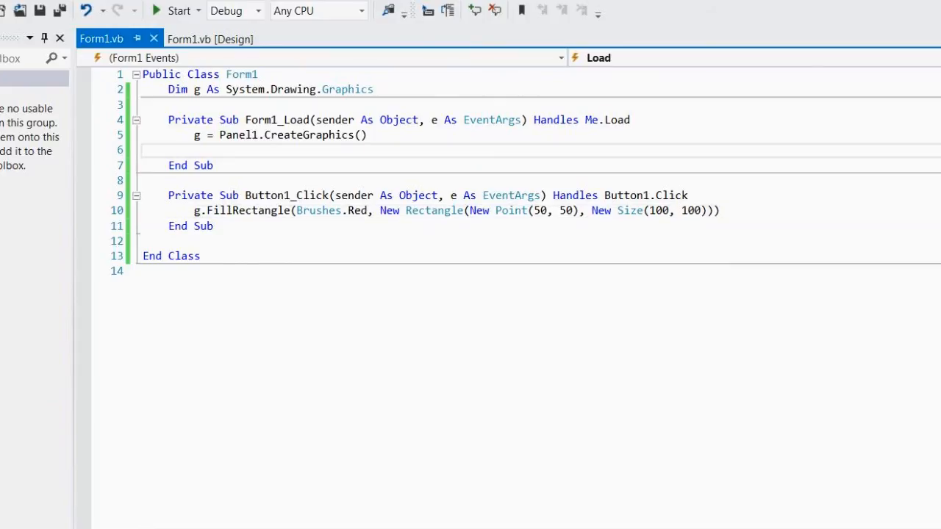
Step: Add a Form1_Paint event handler below the Load handler to hold the FillRectangle call
key("Delete")
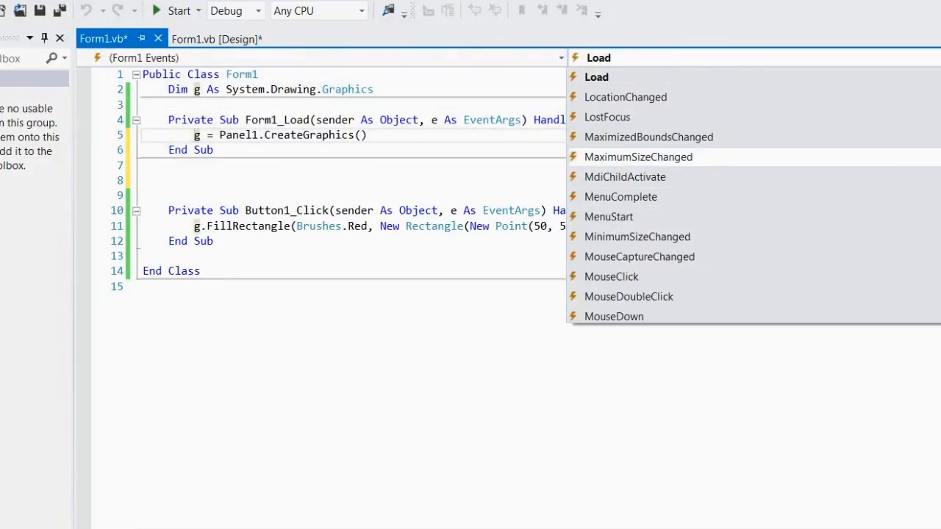
scroll("down", 3)
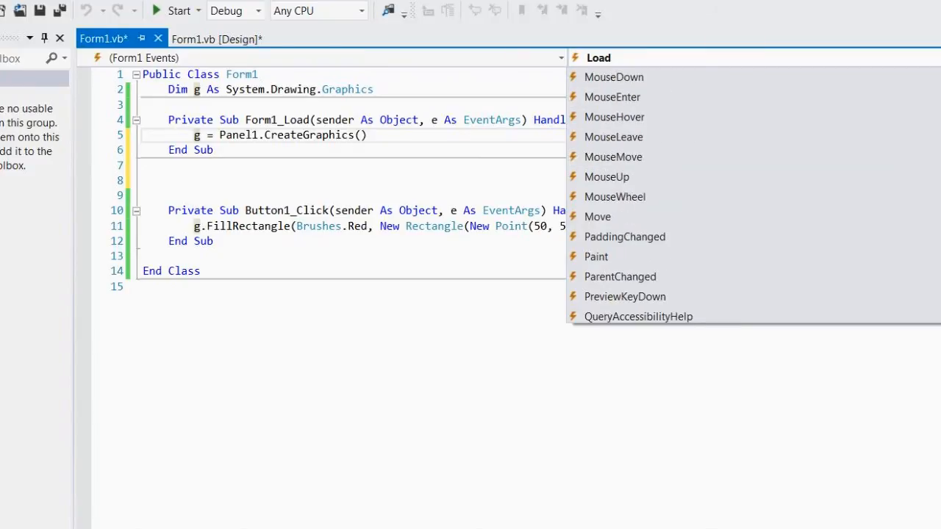
left_click(596, 257)
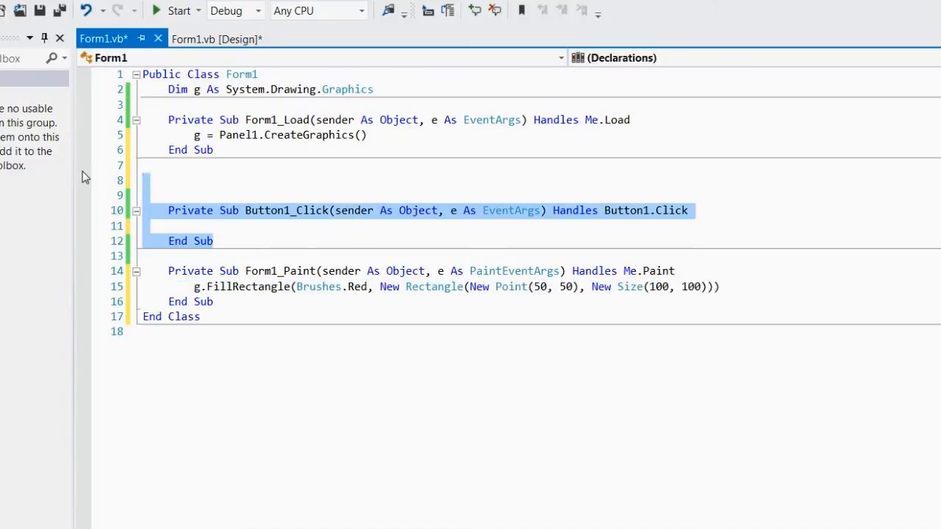
Step: Remove Button1 from the form layout and run the program with the Paint handler
left_click(216, 39)
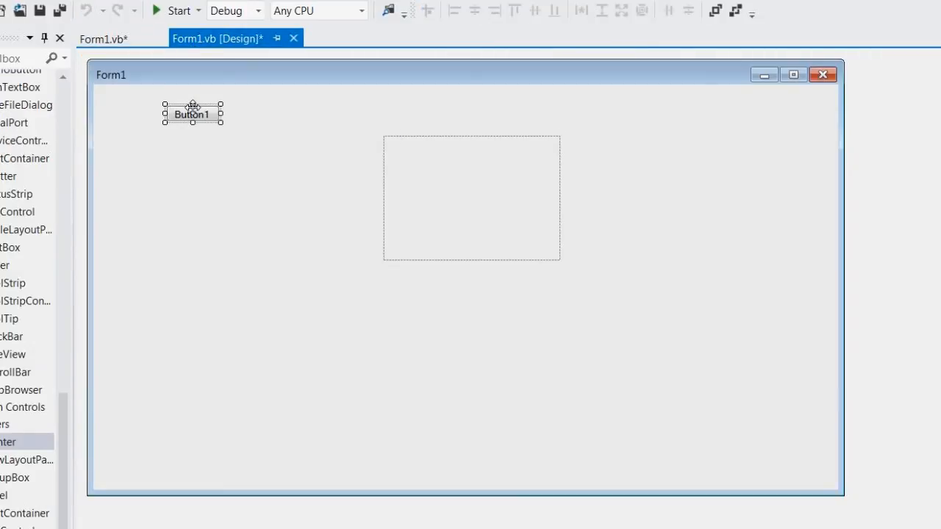
left_click(103, 39)
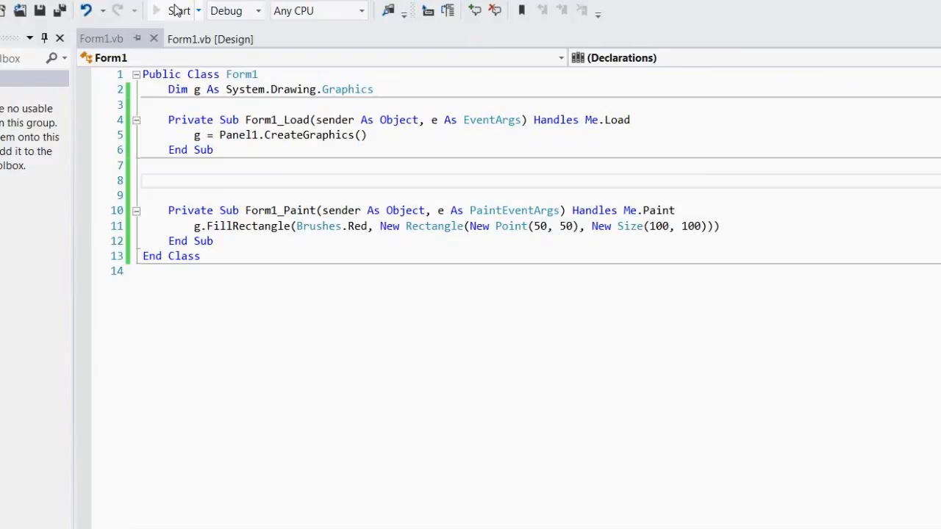
left_click(179, 11)
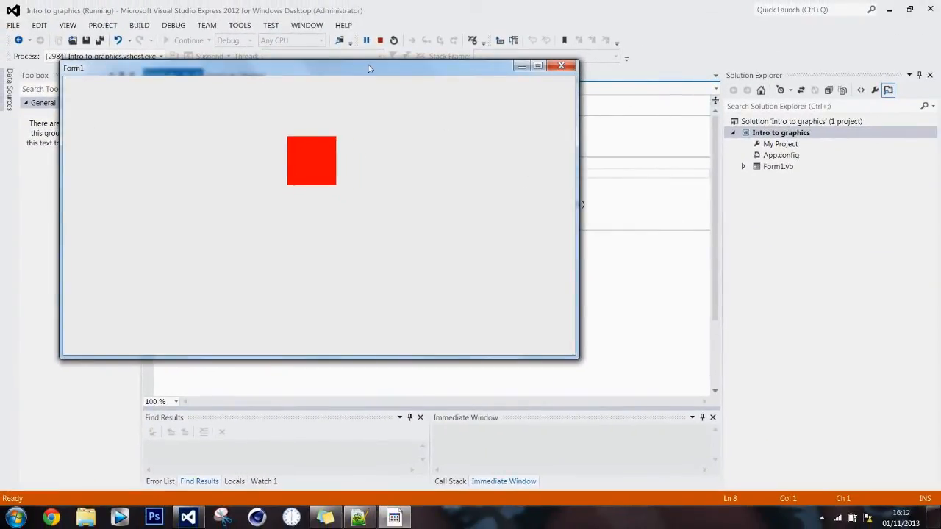
Step: Repeatedly resize the running form, then drag it left until it is partly off-screen
left_click_drag(367, 66, 367, 110)
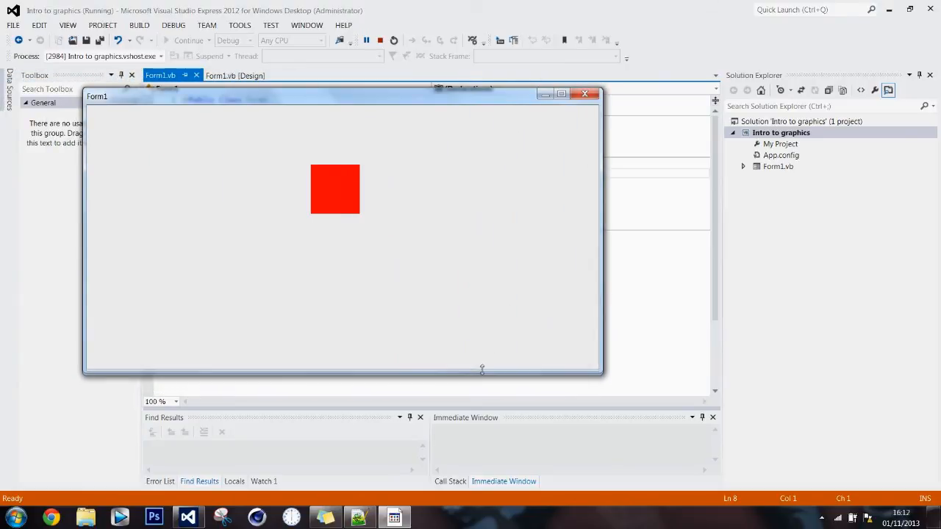
left_click_drag(482, 370, 500, 333)
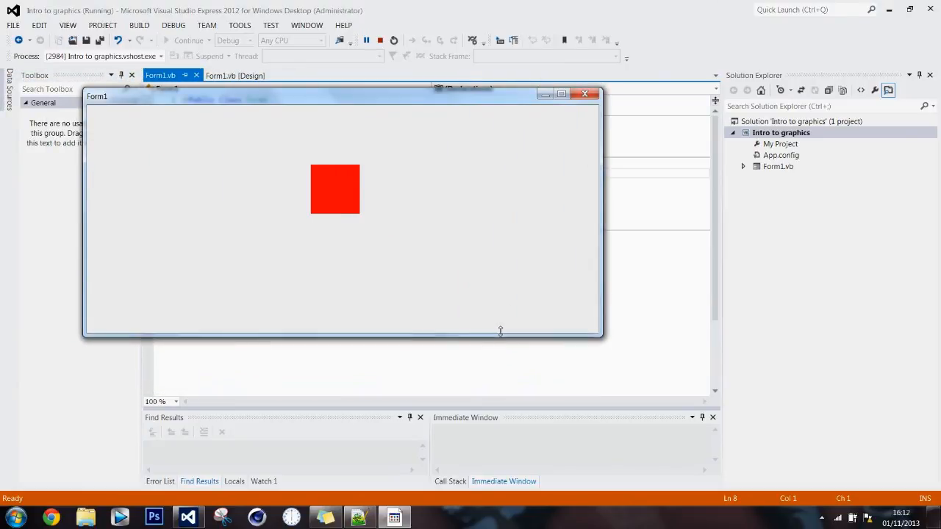
left_click_drag(500, 337, 507, 308)
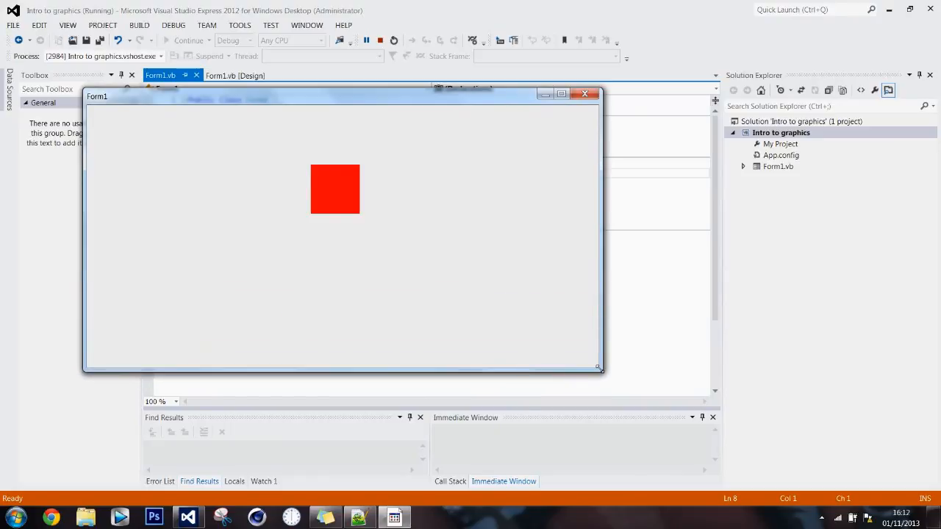
left_click_drag(599, 371, 533, 327)
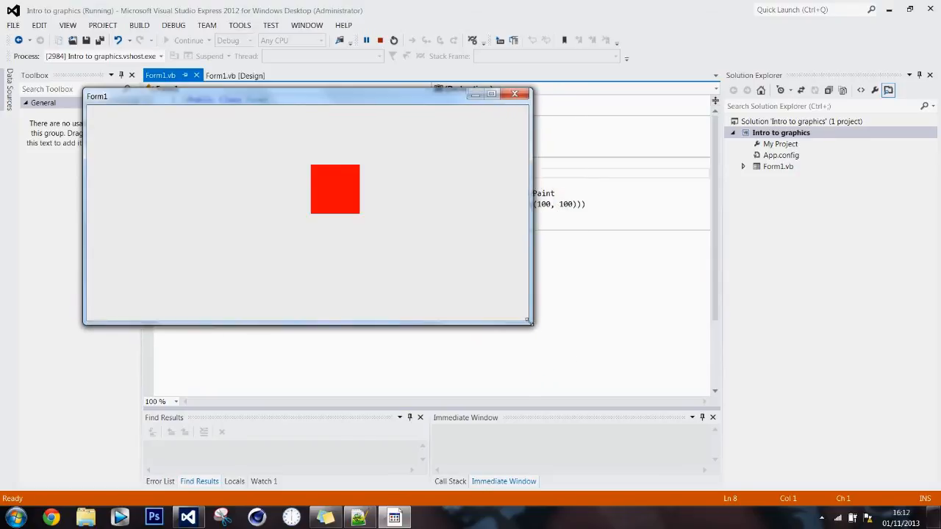
left_click_drag(527, 324, 587, 353)
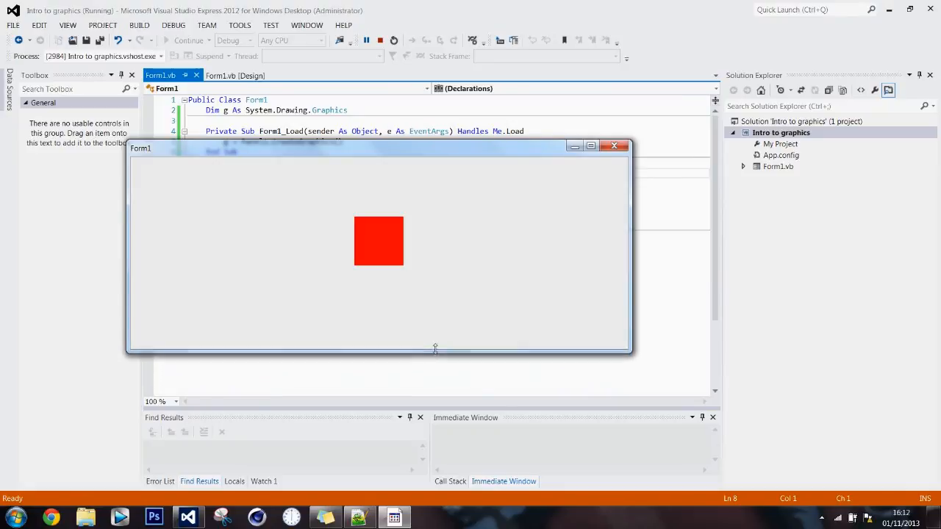
left_click_drag(437, 349, 436, 239)
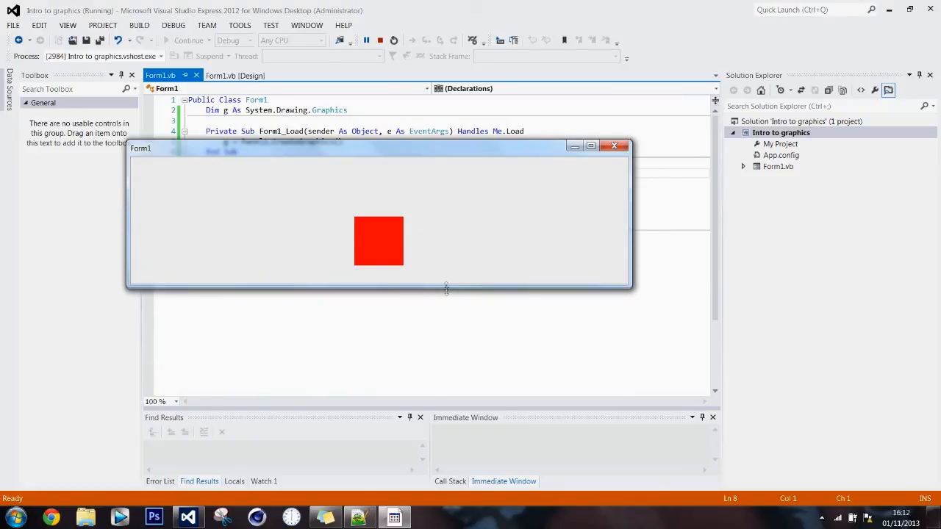
left_click_drag(379, 148, 294, 139)
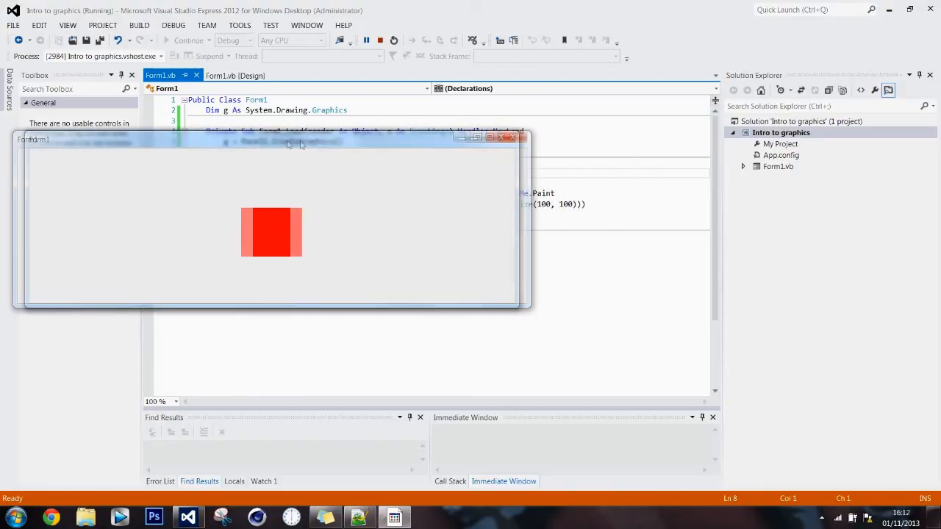
left_click_drag(287, 139, 45, 139)
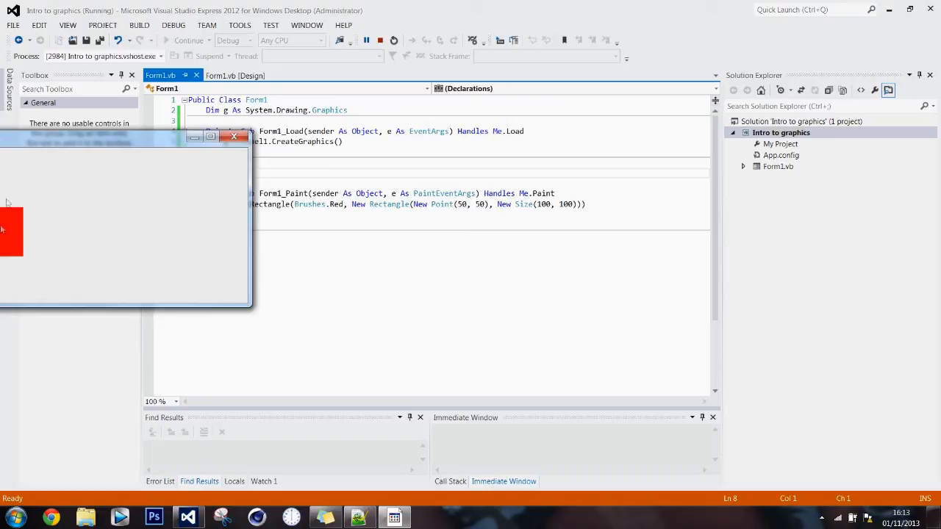
mouse_move(46, 147)
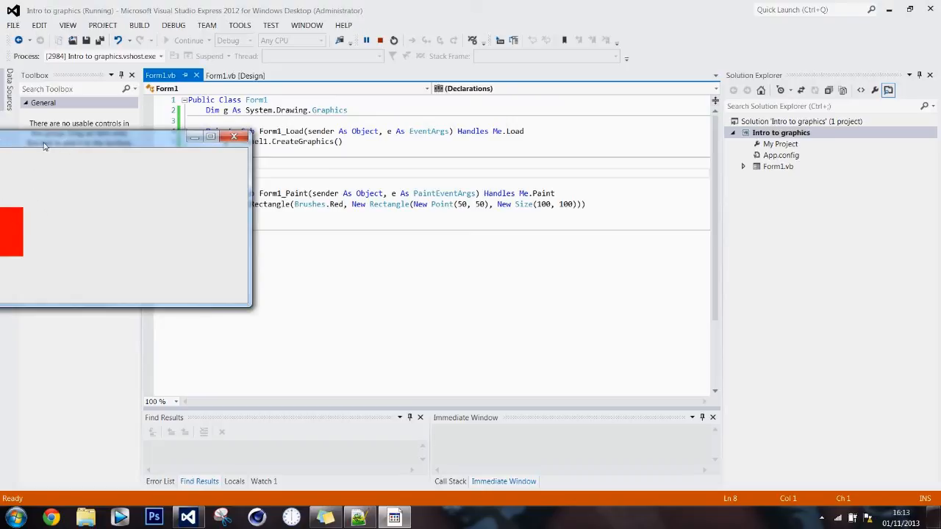